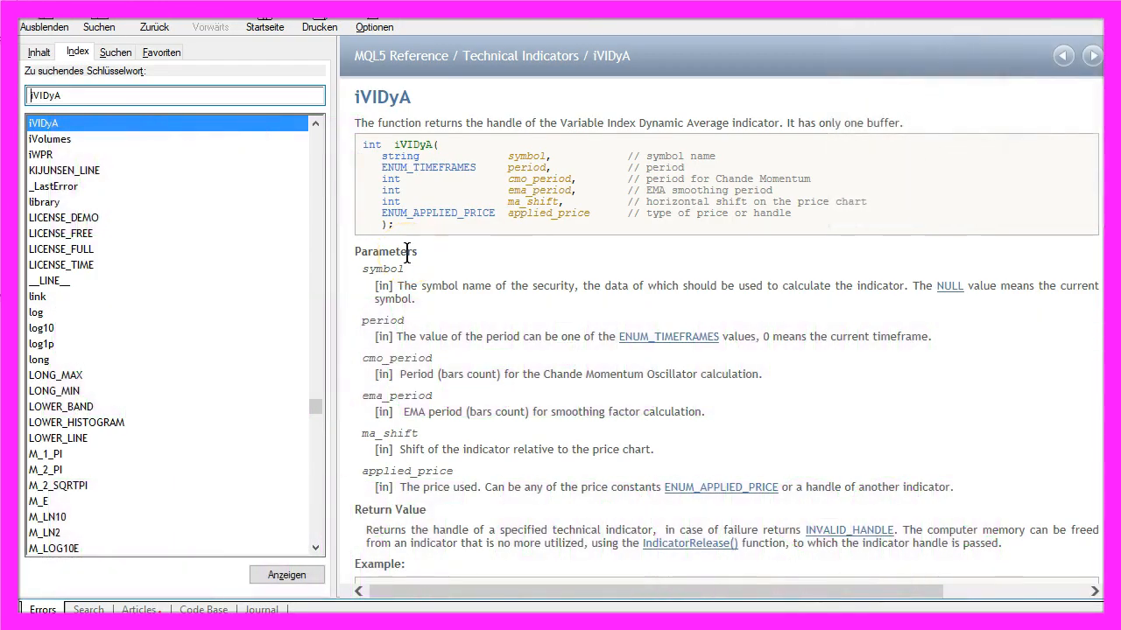
mouse_move(490, 127)
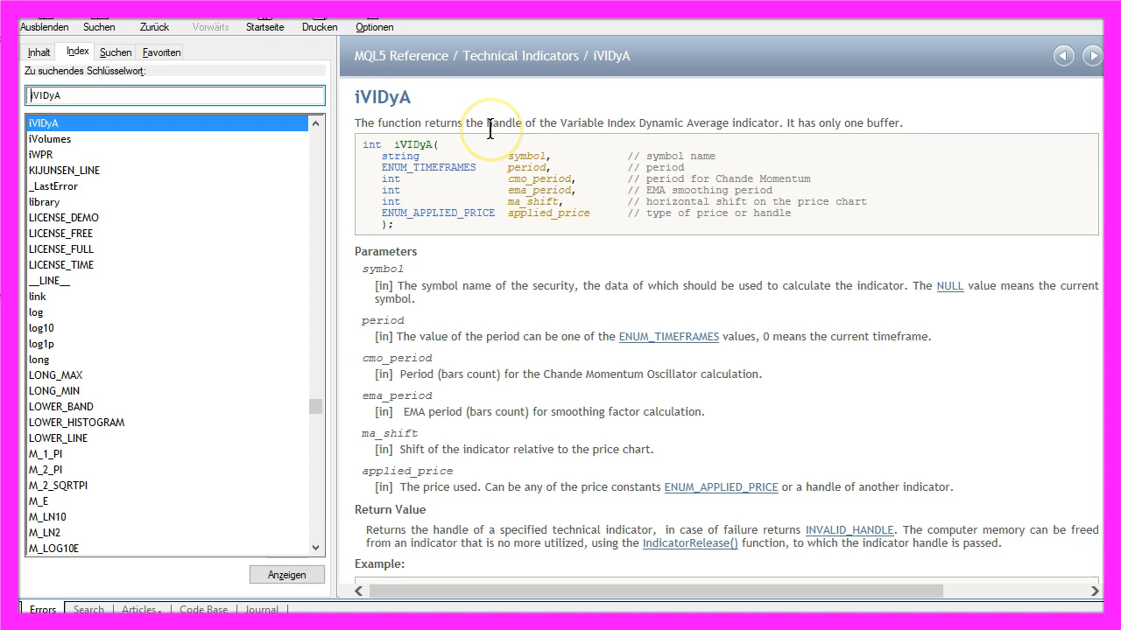
mouse_move(443, 112)
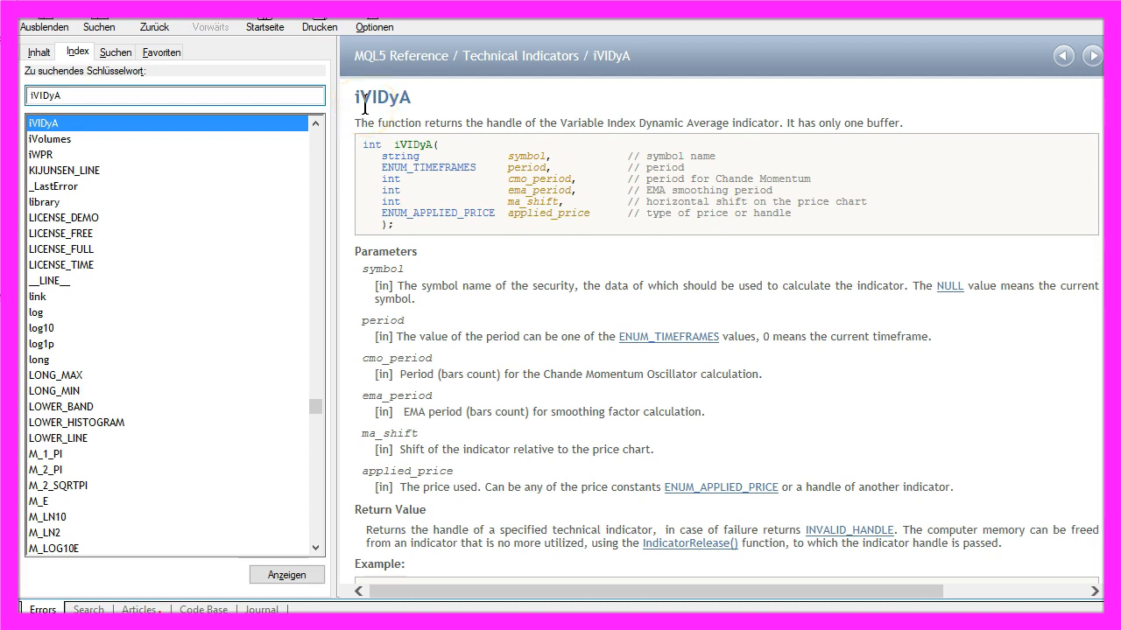
Step: Add a Variable Index Dynamic Average (CMO 9, EMA 12, Close) to AUDCAD and recheck its settings
left_click_drag(424, 122, 710, 123)
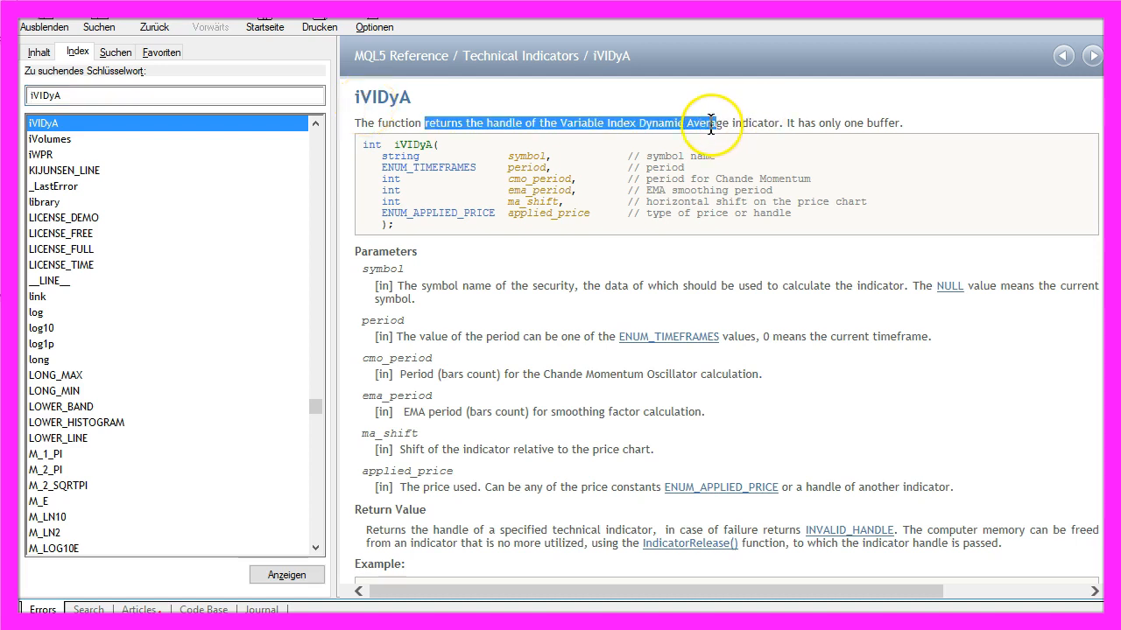
left_click_drag(709, 123, 565, 123)
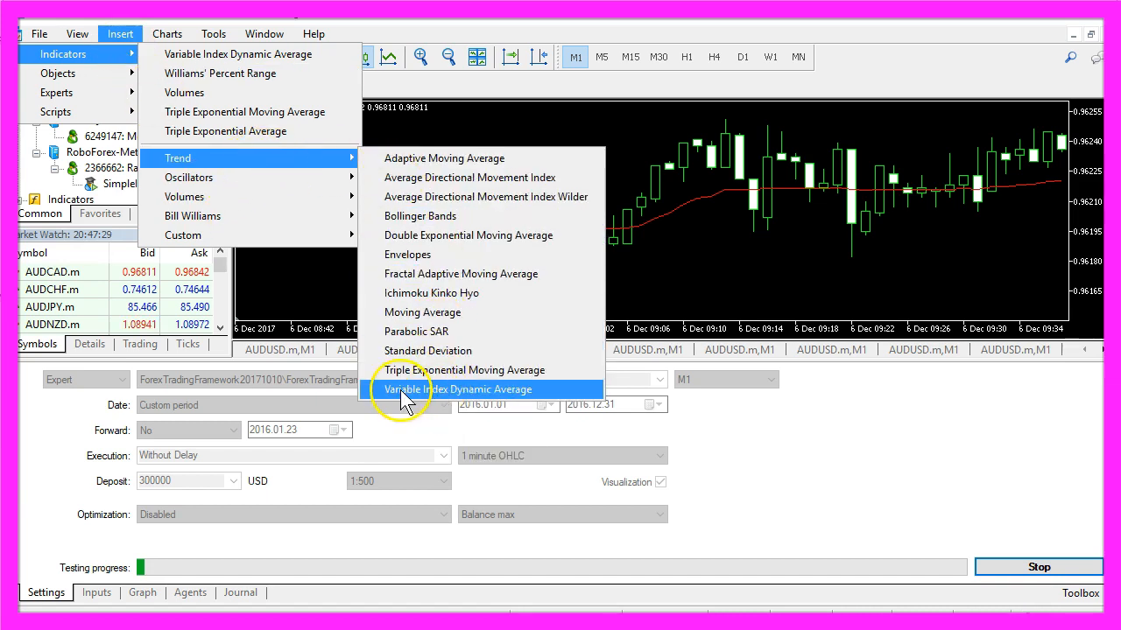
mouse_move(455, 394)
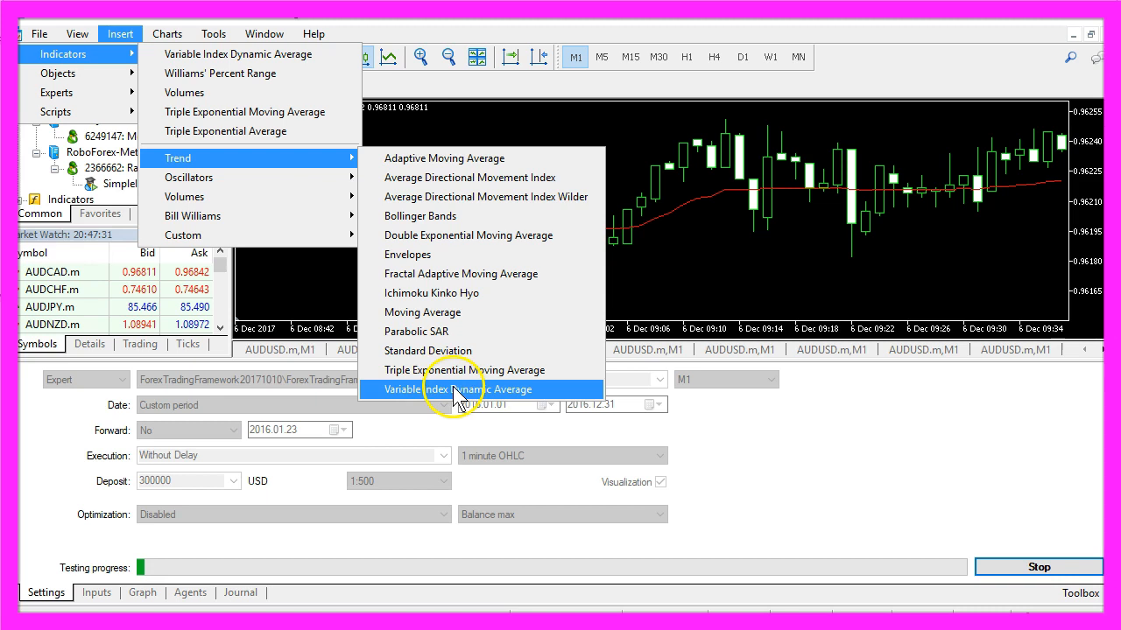
left_click(455, 389)
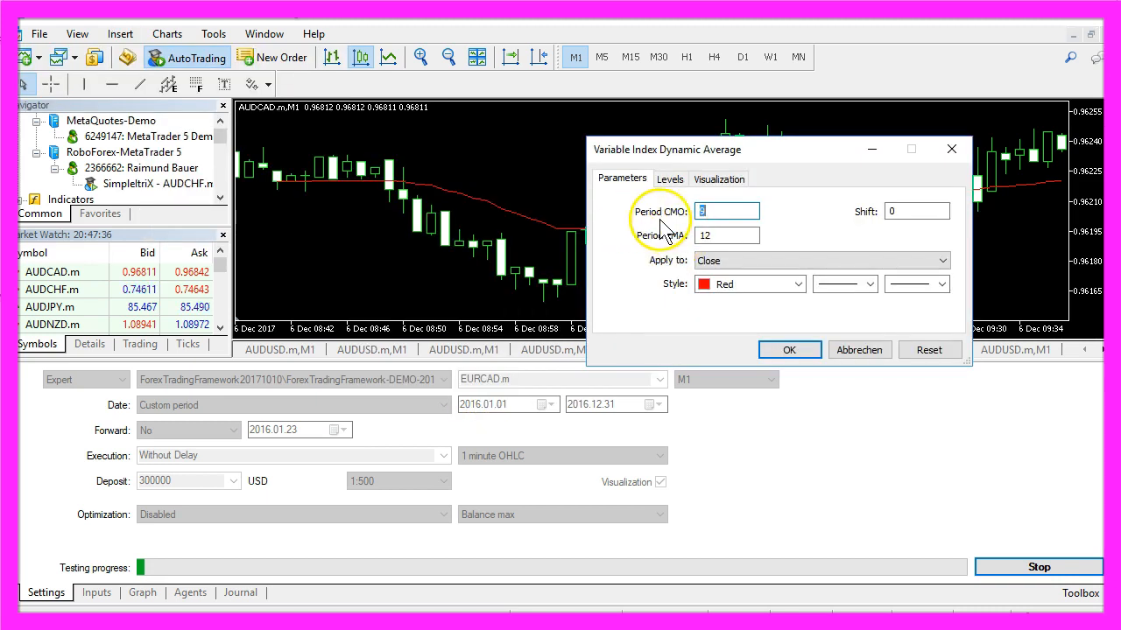
left_click(727, 211)
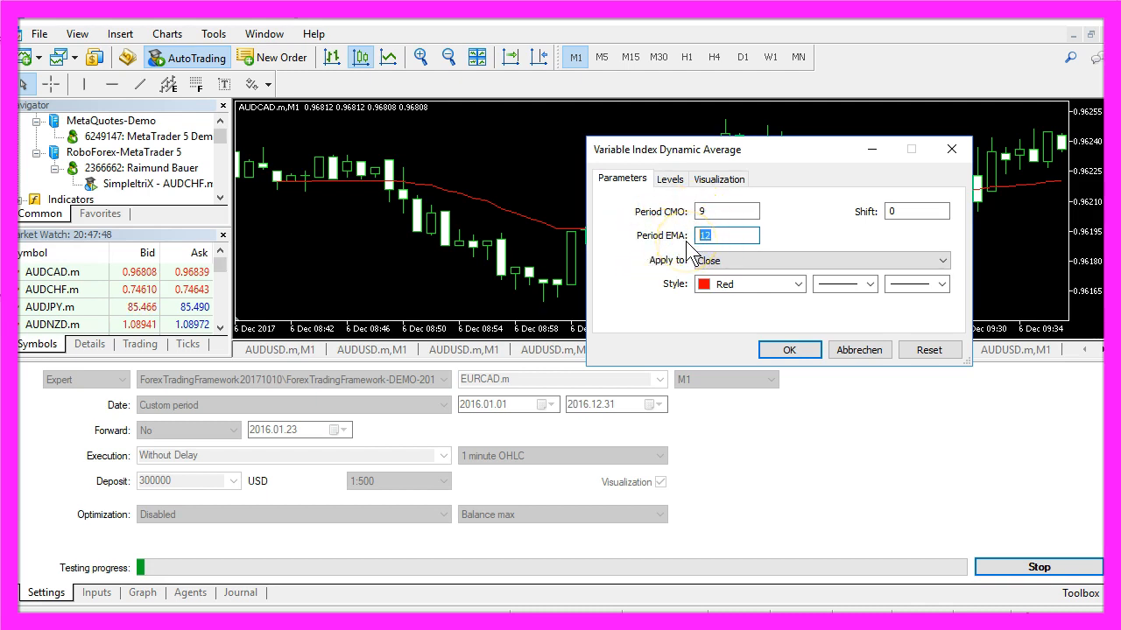
left_click(788, 349)
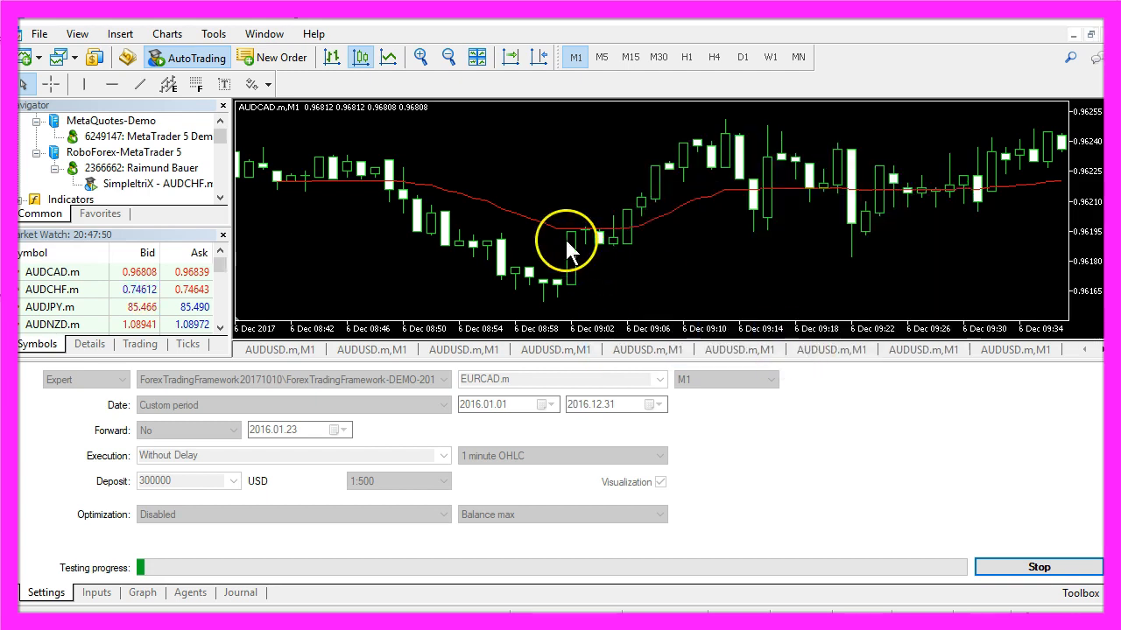
mouse_move(506, 217)
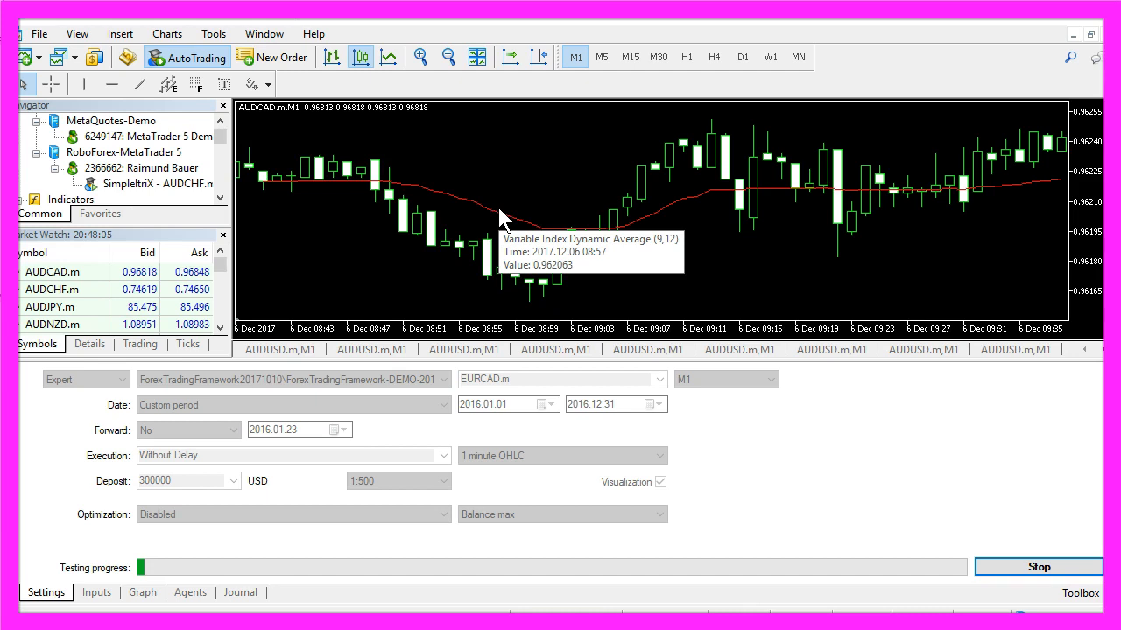
double_click(521, 223)
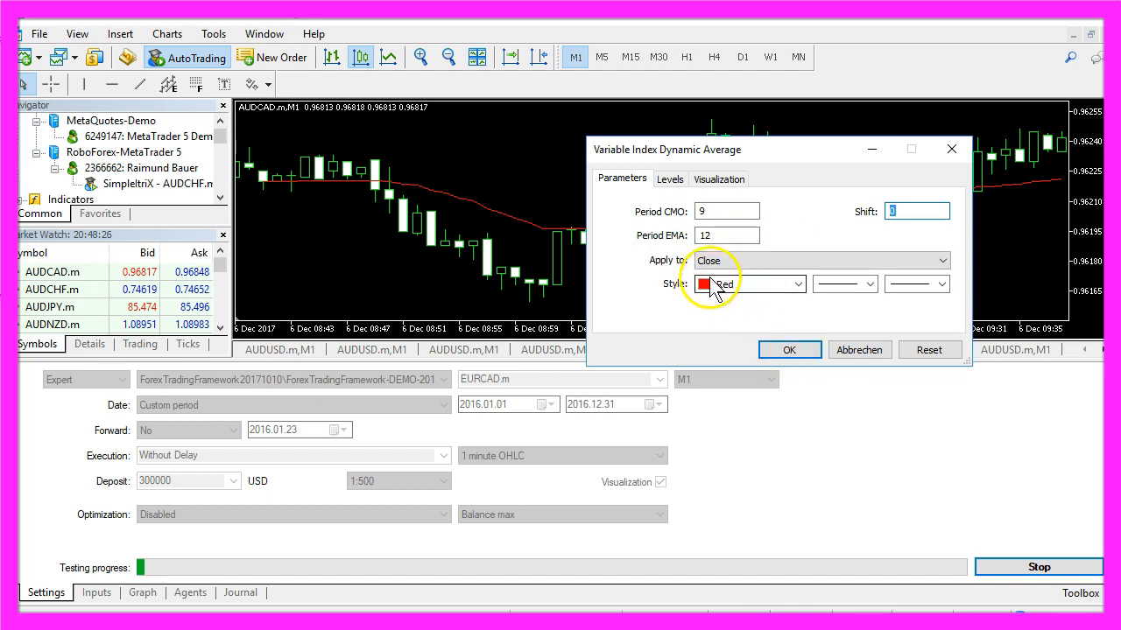
left_click(789, 349)
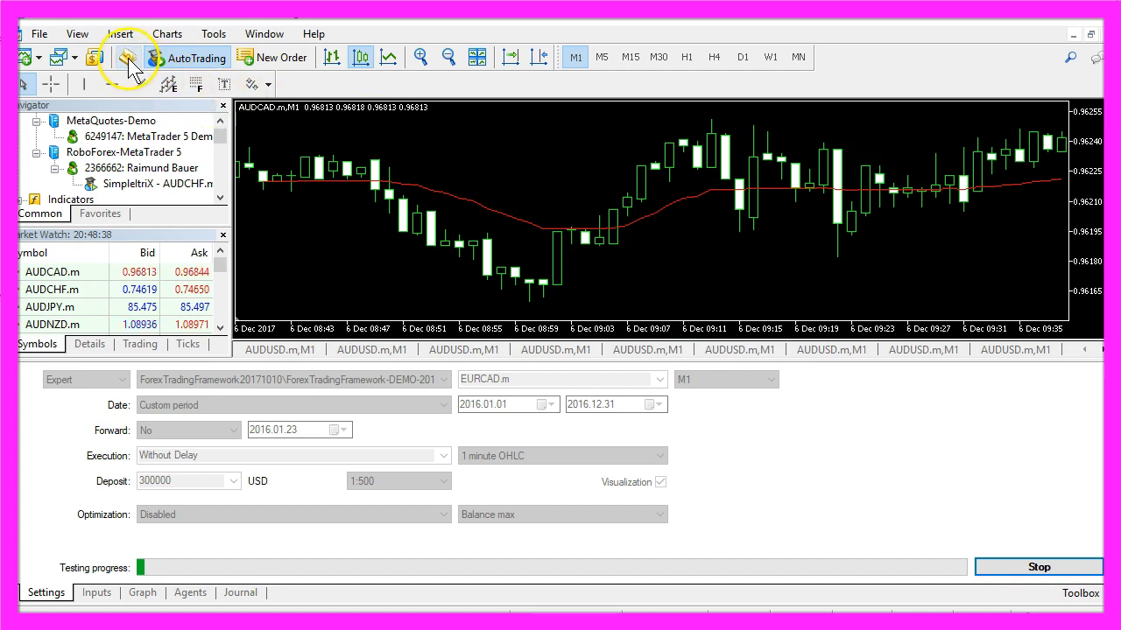
mouse_move(127, 57)
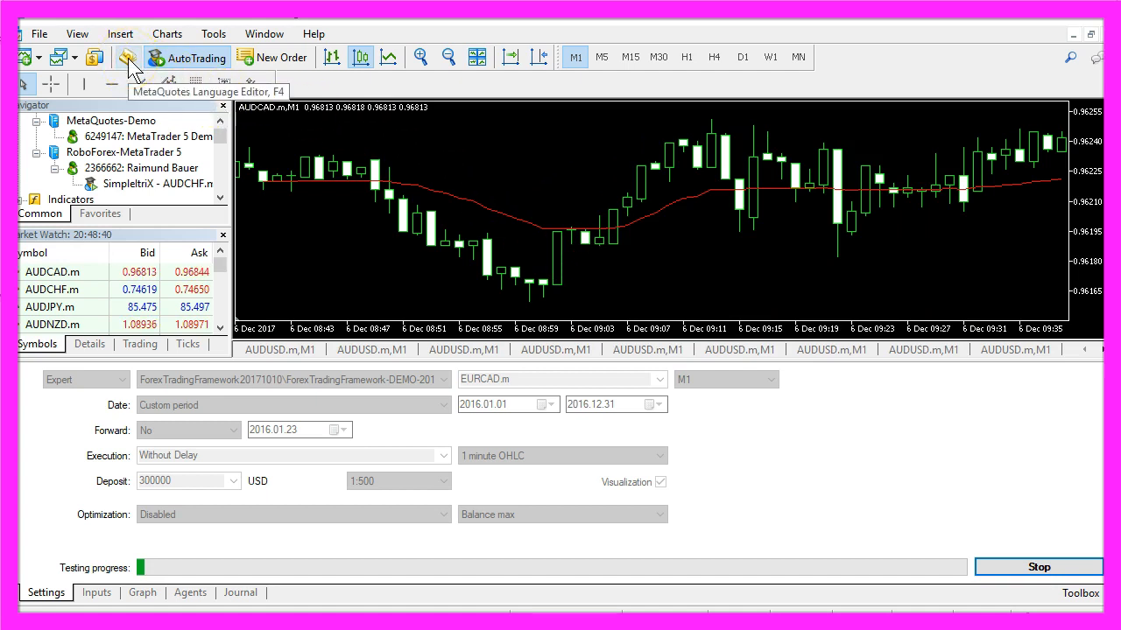
Step: Launch MetaEditor from the MetaTrader 5 toolbar
left_click(127, 57)
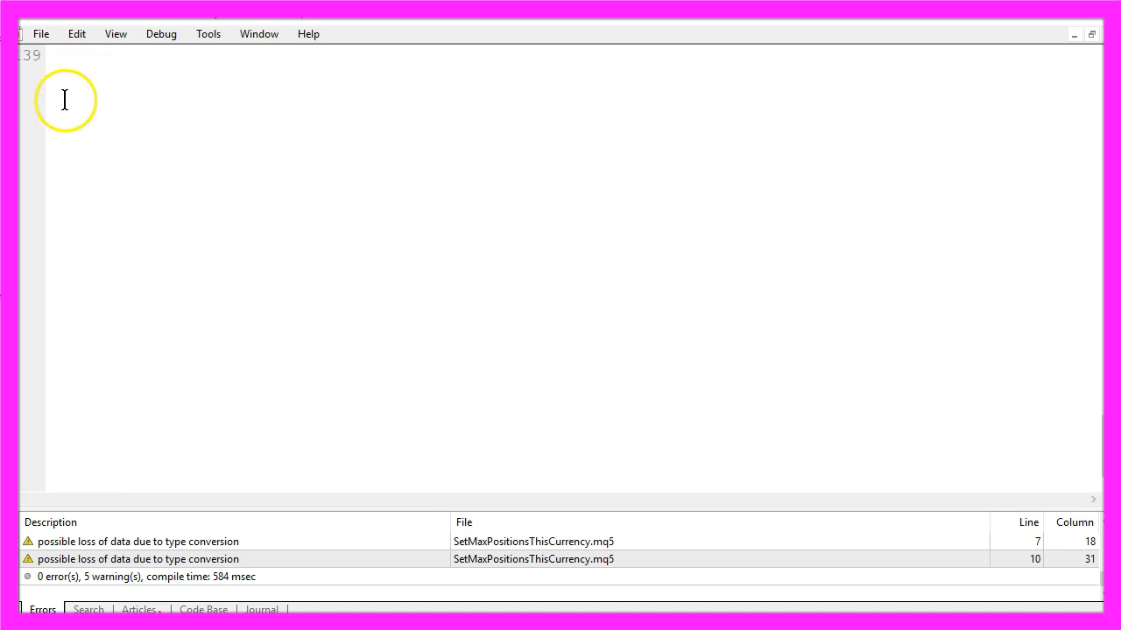
mouse_move(48, 79)
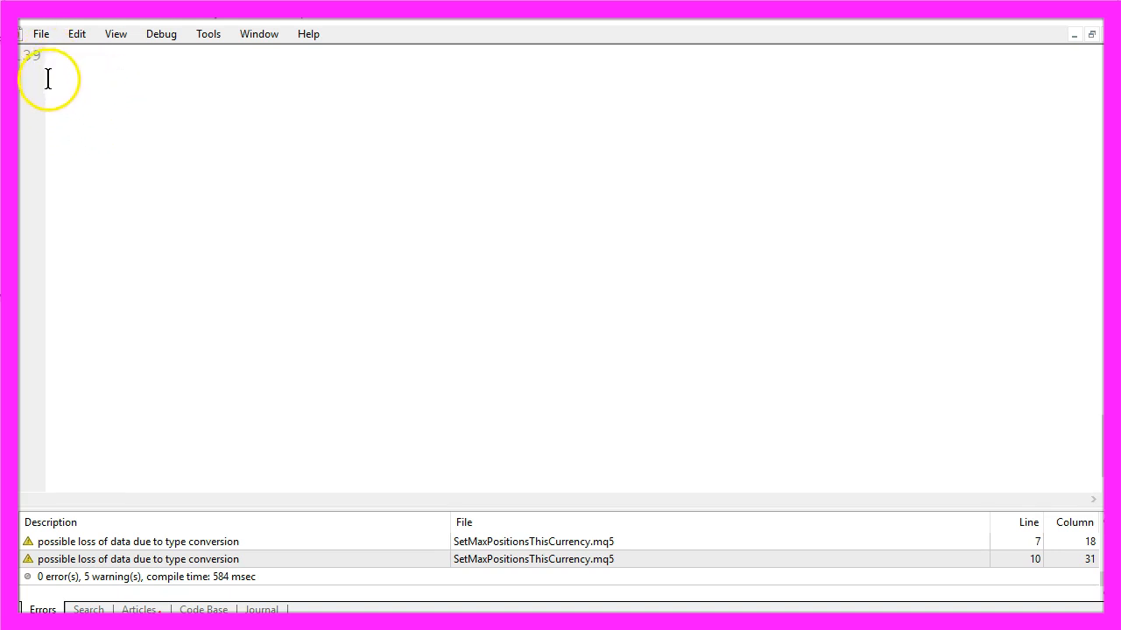
Step: Generate an Expert Advisor from the template named Experts\CheckEntry_IVIDYA.mq5 with the MQL5 Wizard
left_click(40, 34)
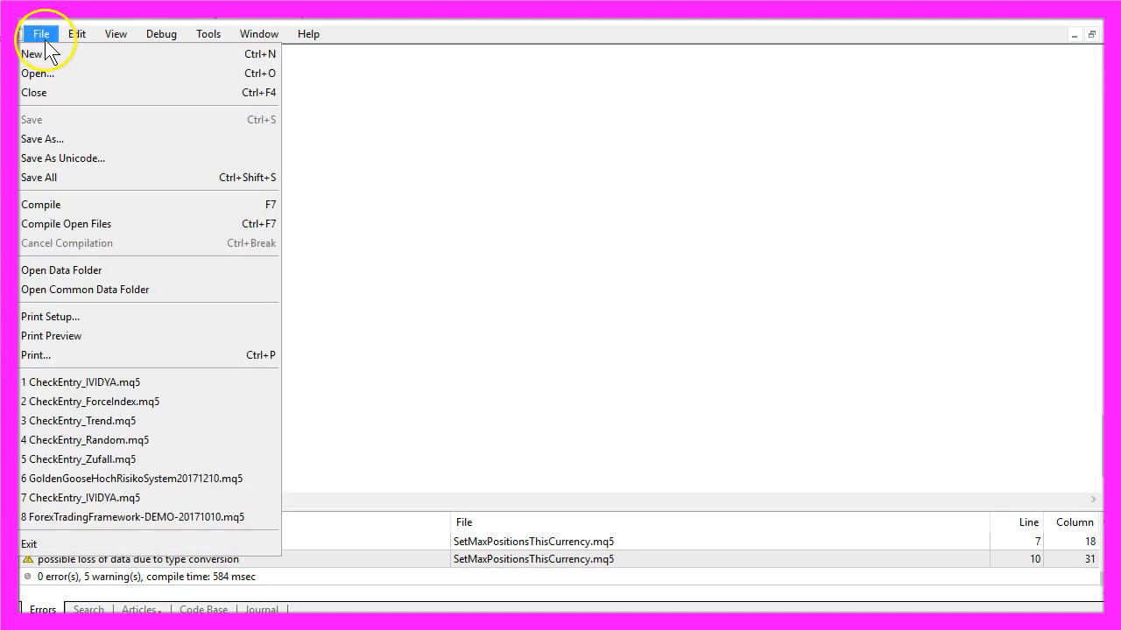
left_click(32, 53)
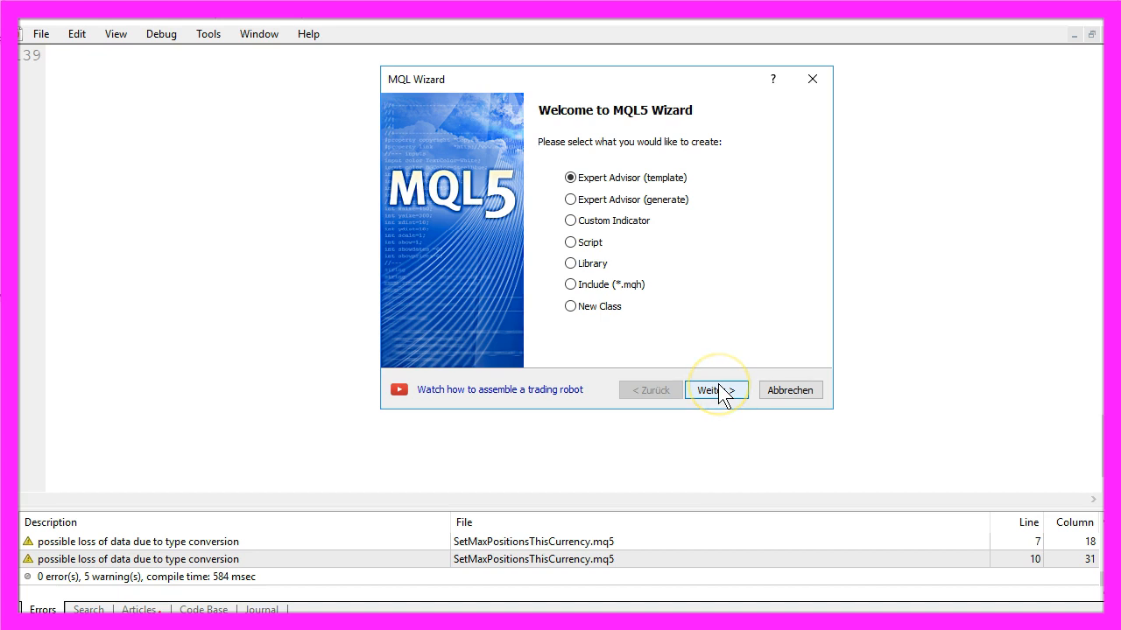
left_click(716, 390)
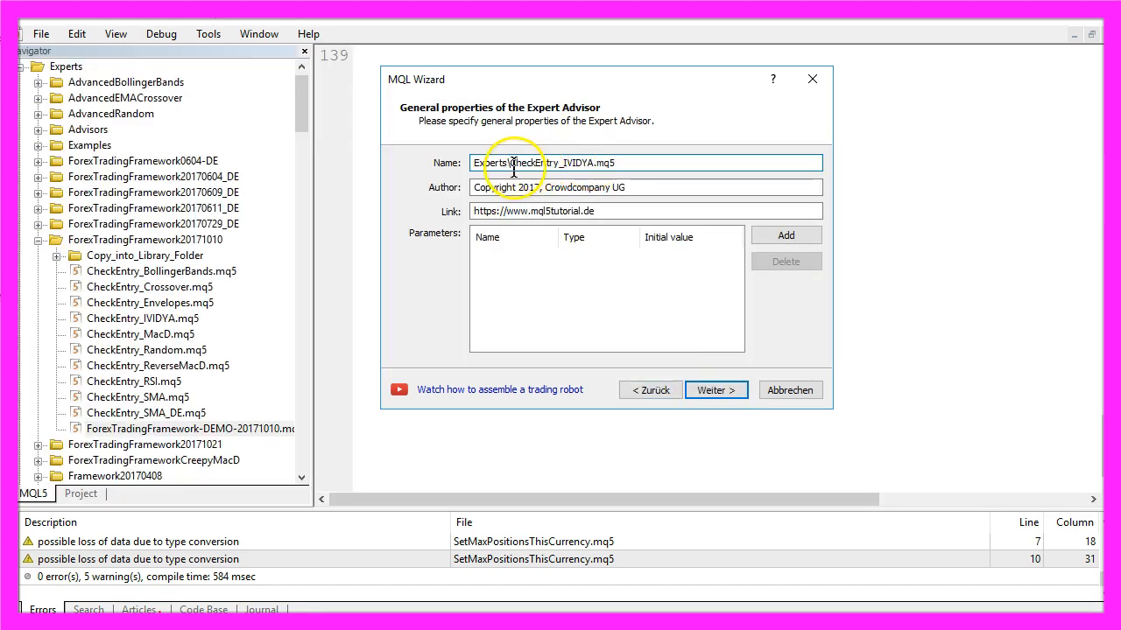
double_click(526, 163)
type("com")
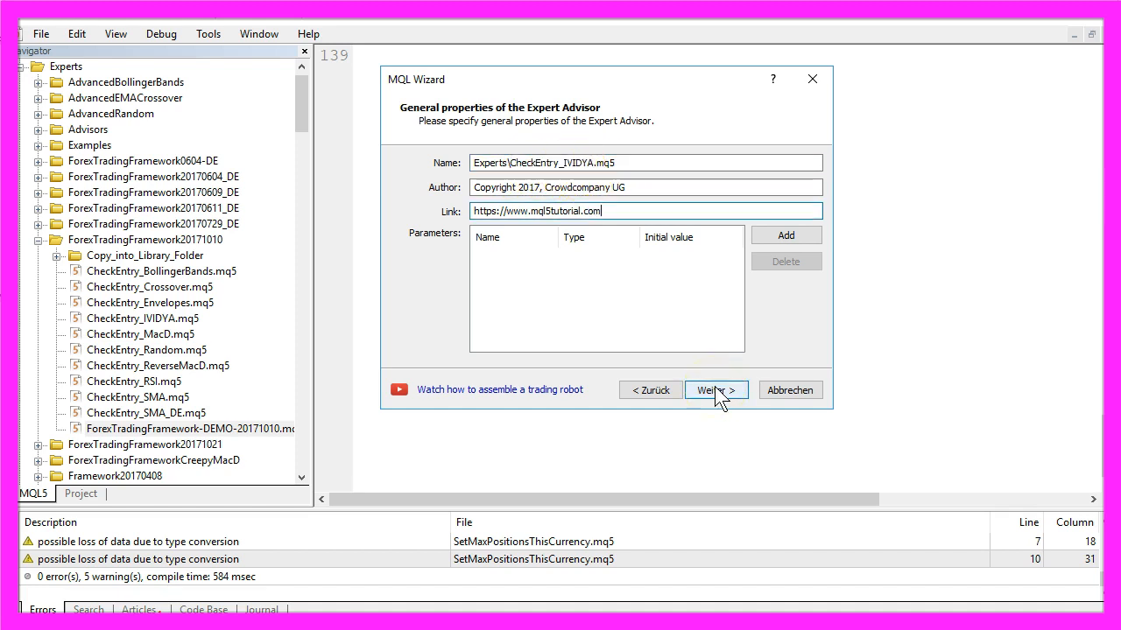
left_click(715, 390)
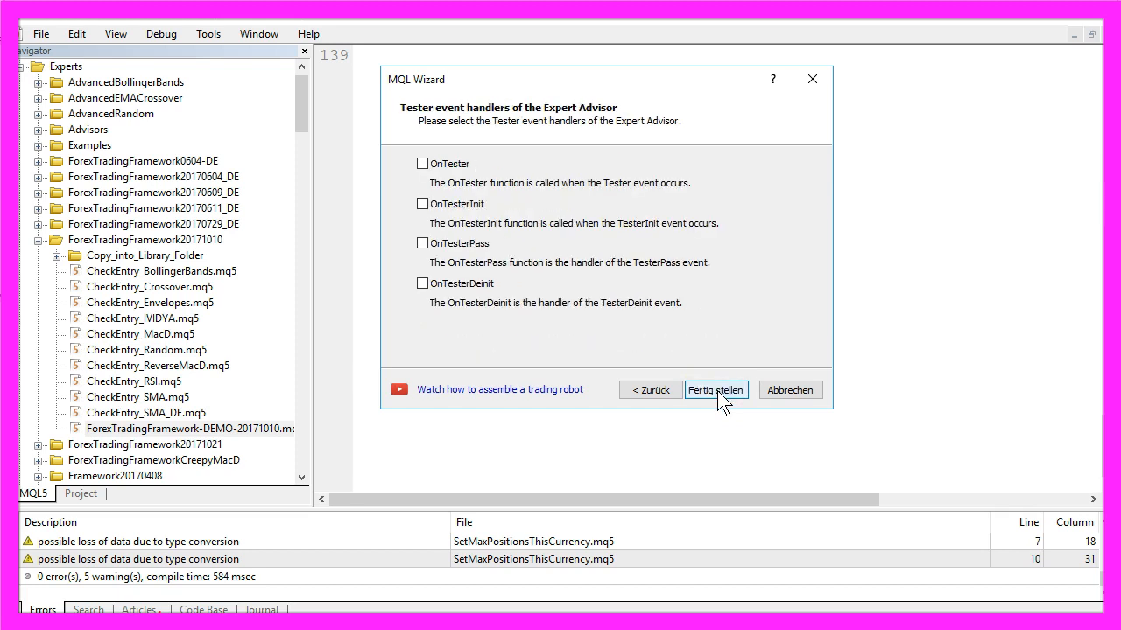
left_click(715, 390)
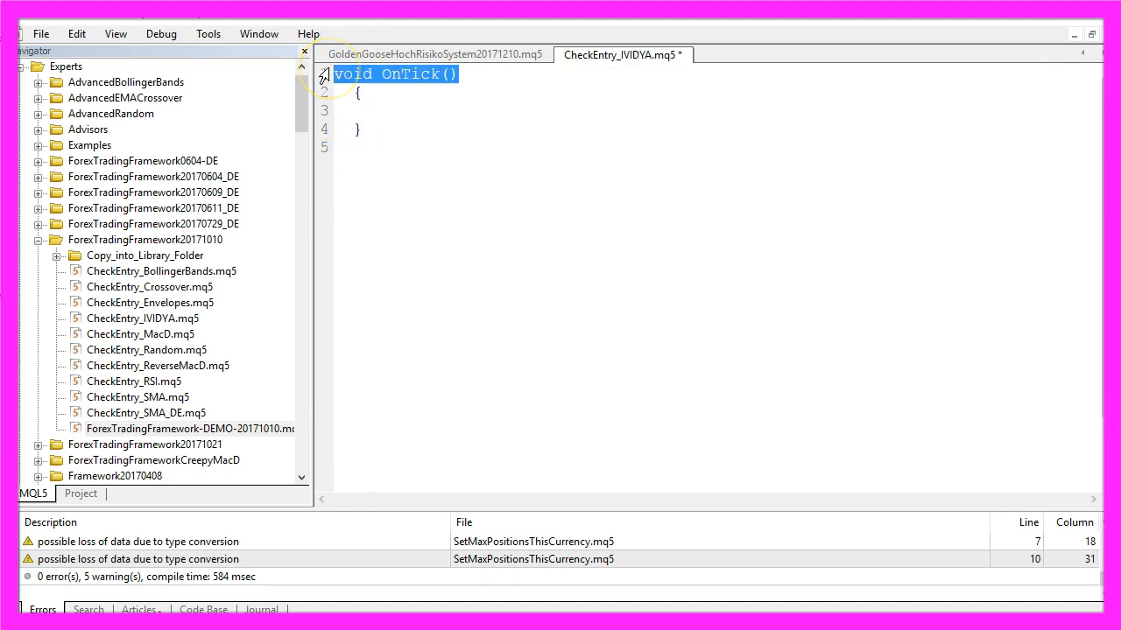
Step: Write the CheckEntry function with its signal variable, PriceArray and ArraySetAsSeries sorting
type("string CheckEntry()")
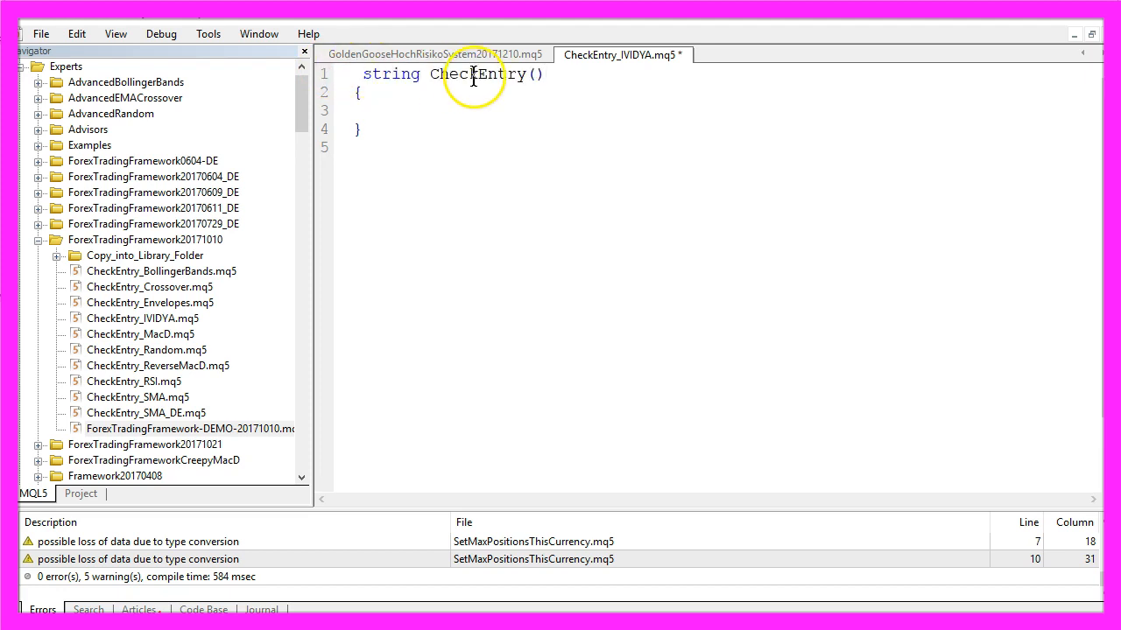
double_click(476, 74)
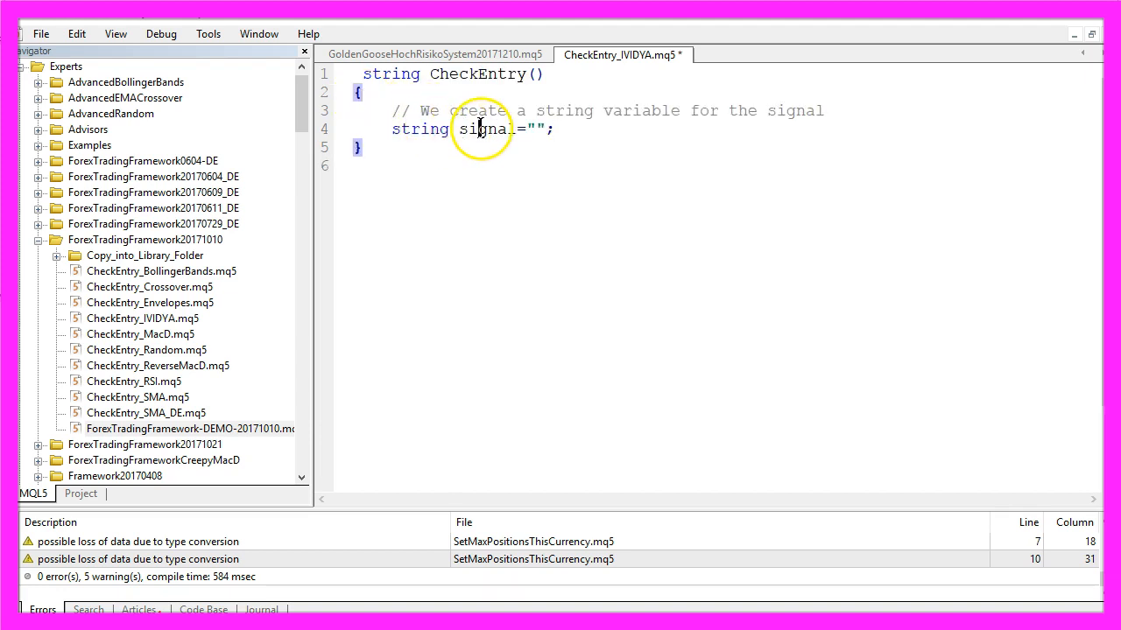
double_click(485, 129)
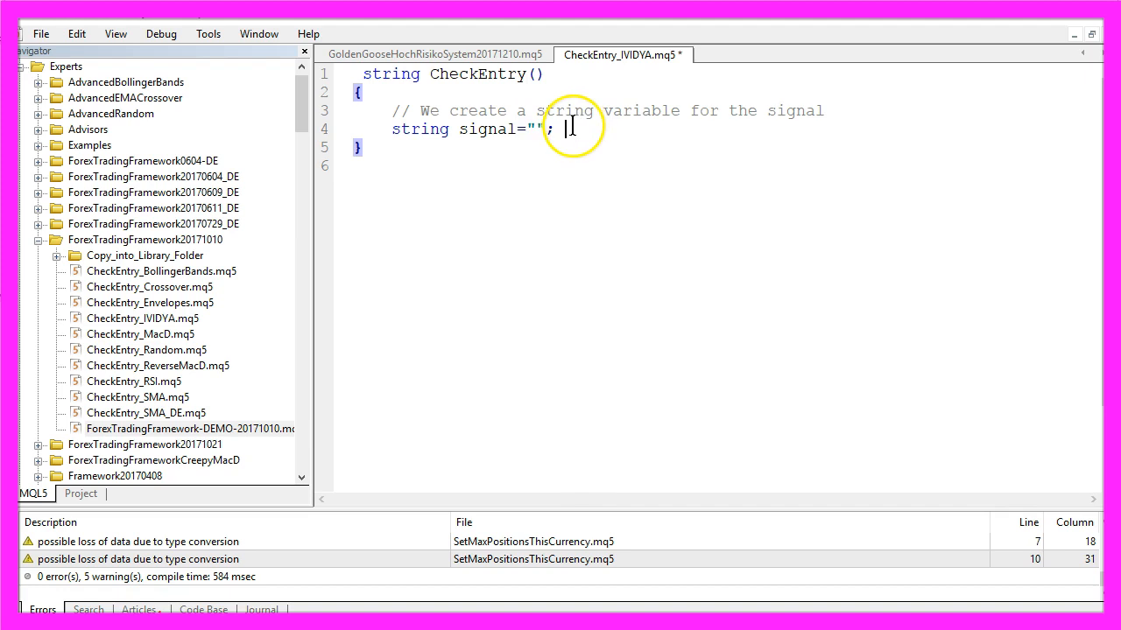
type("// We create an array for the price data")
type("MqlRates PriceArray[];")
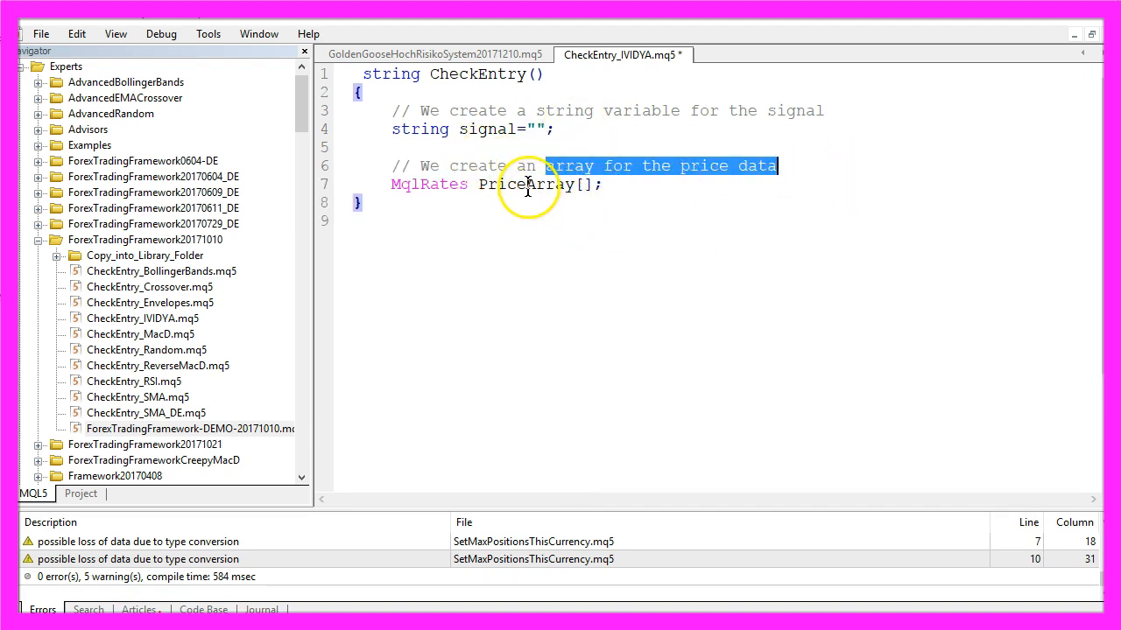
double_click(524, 184)
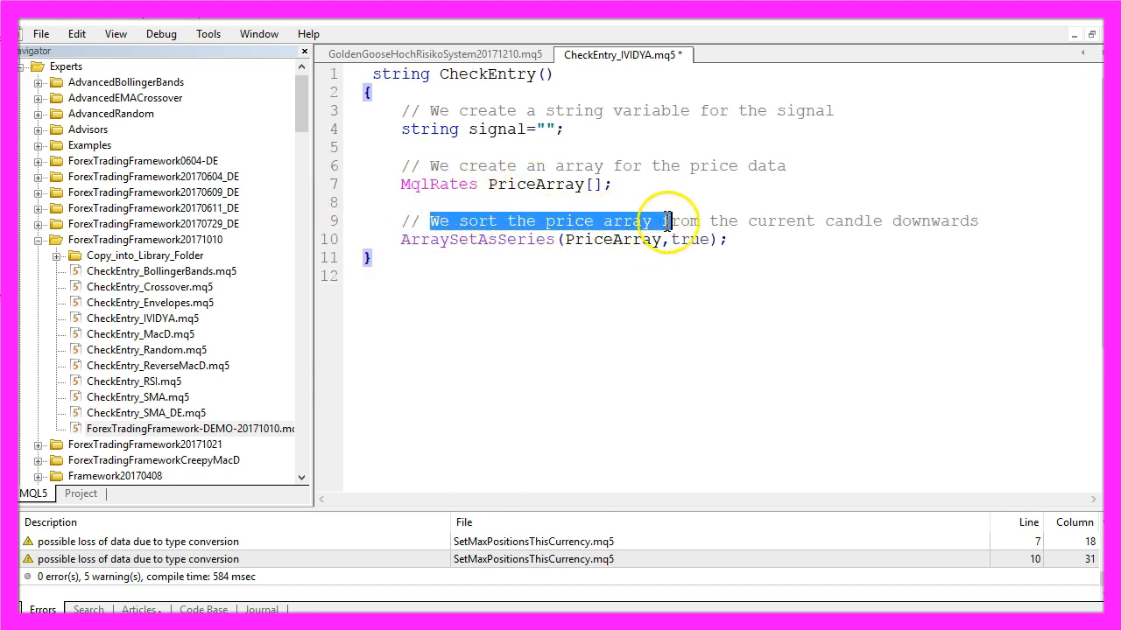
left_click_drag(664, 220, 978, 220)
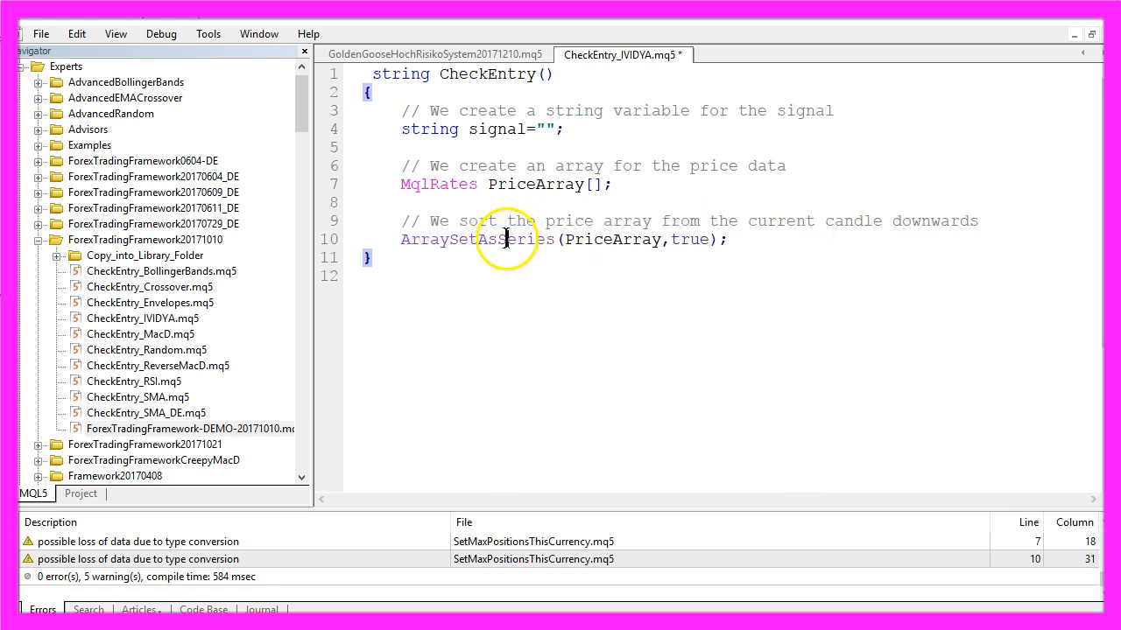
double_click(477, 239)
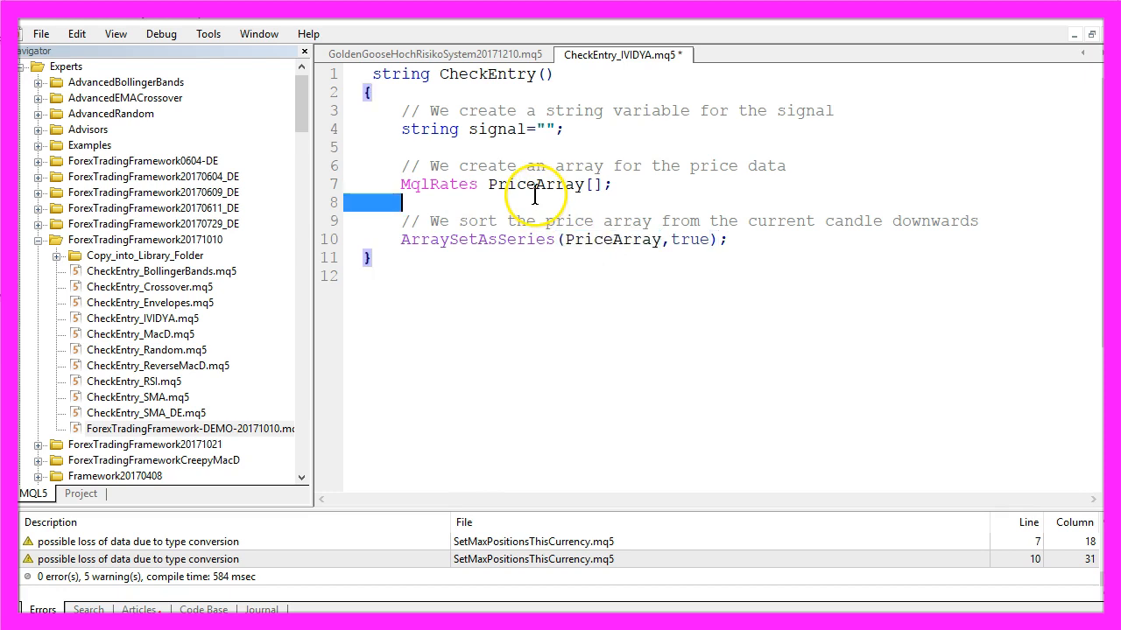
Step: Fill PriceArray with CopyRates for 3 candles and define the iVIDyA (9, 12, close) handle
type("// We fill the price array with data for 3 candles")
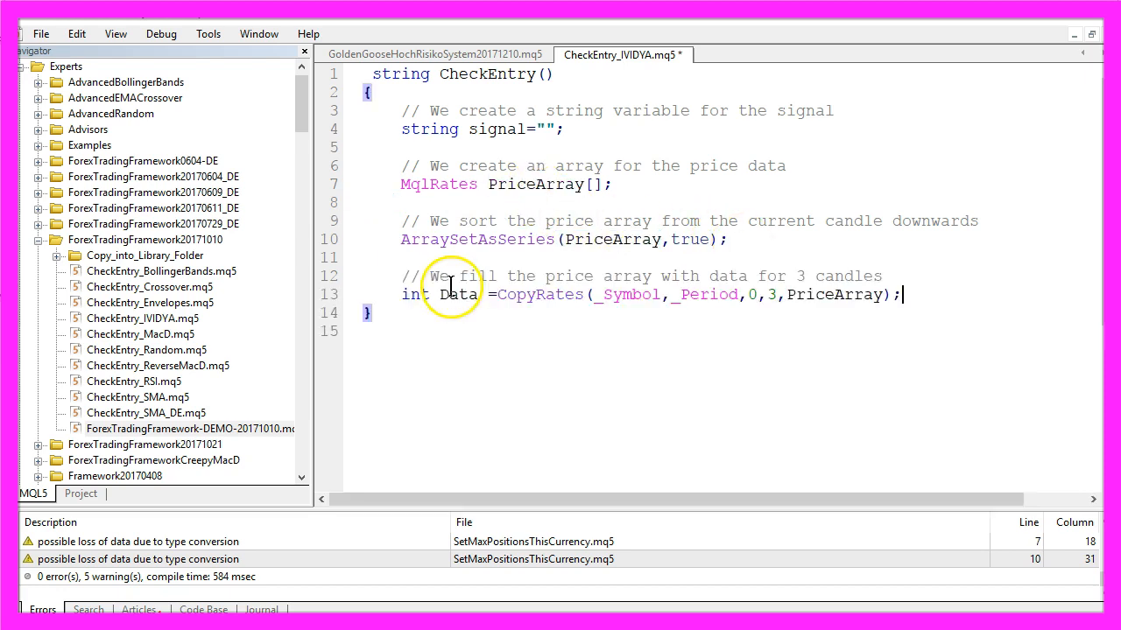
left_click_drag(459, 276, 661, 275)
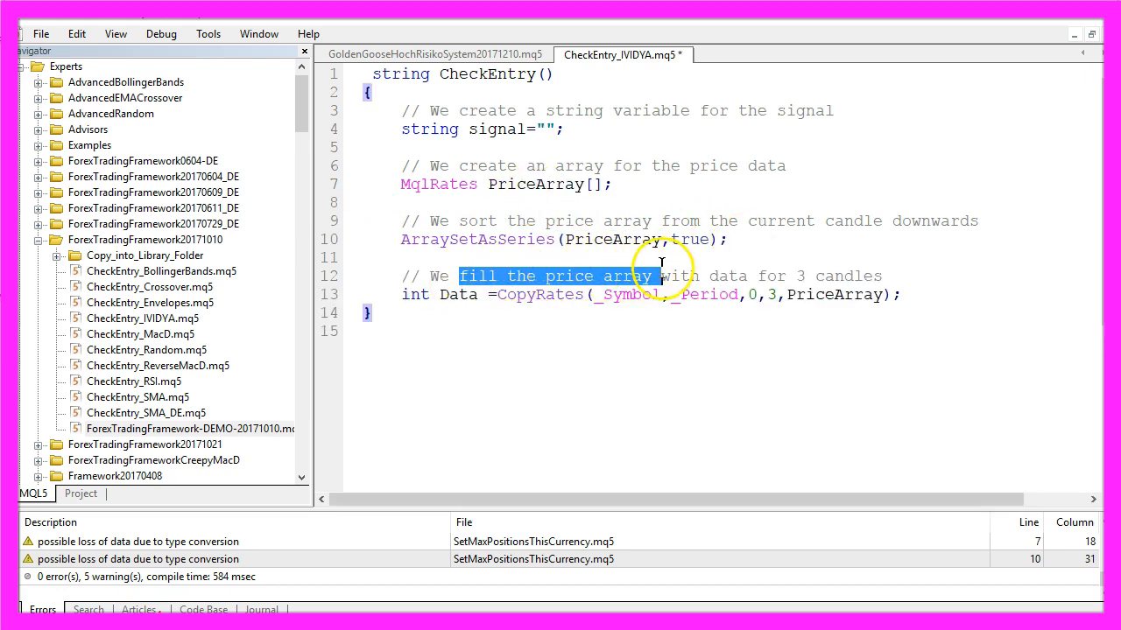
mouse_move(753, 281)
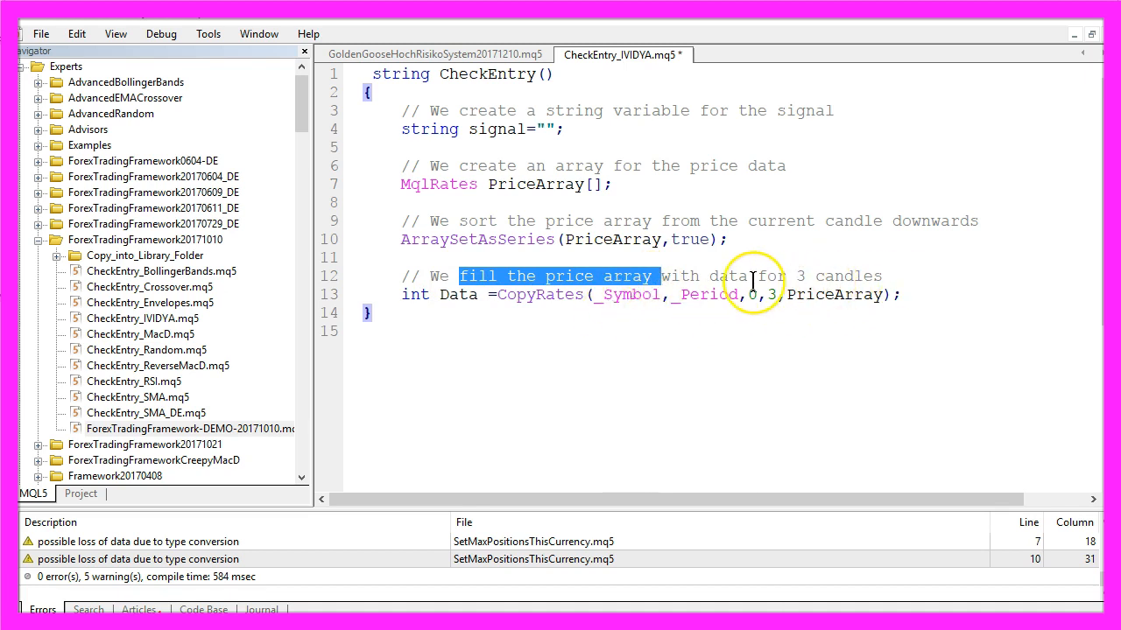
double_click(539, 294)
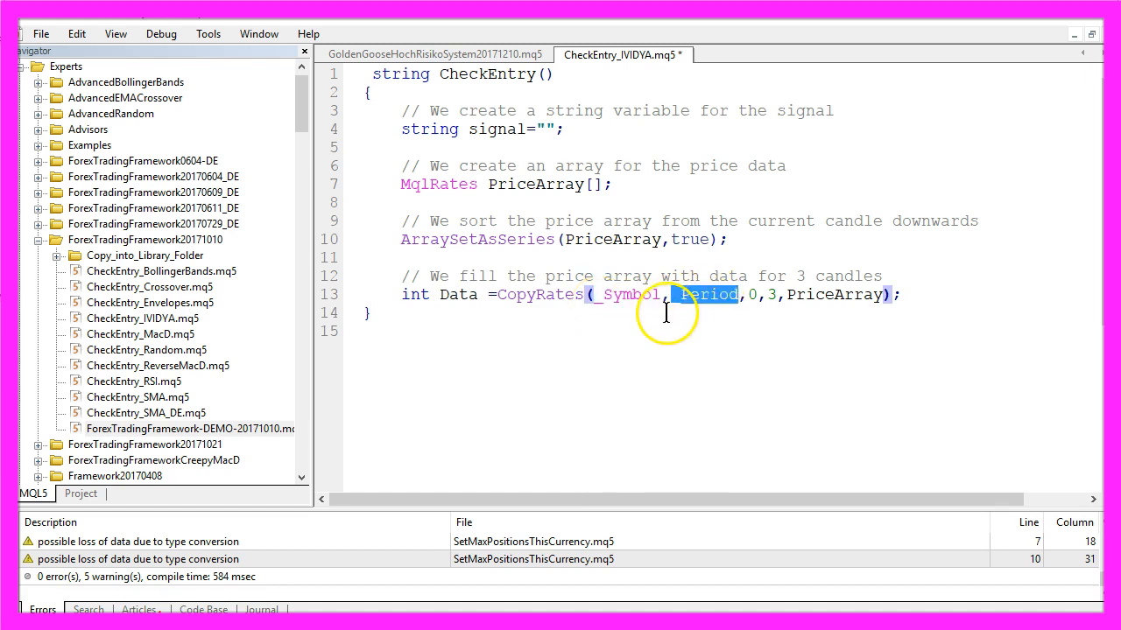
mouse_move(722, 302)
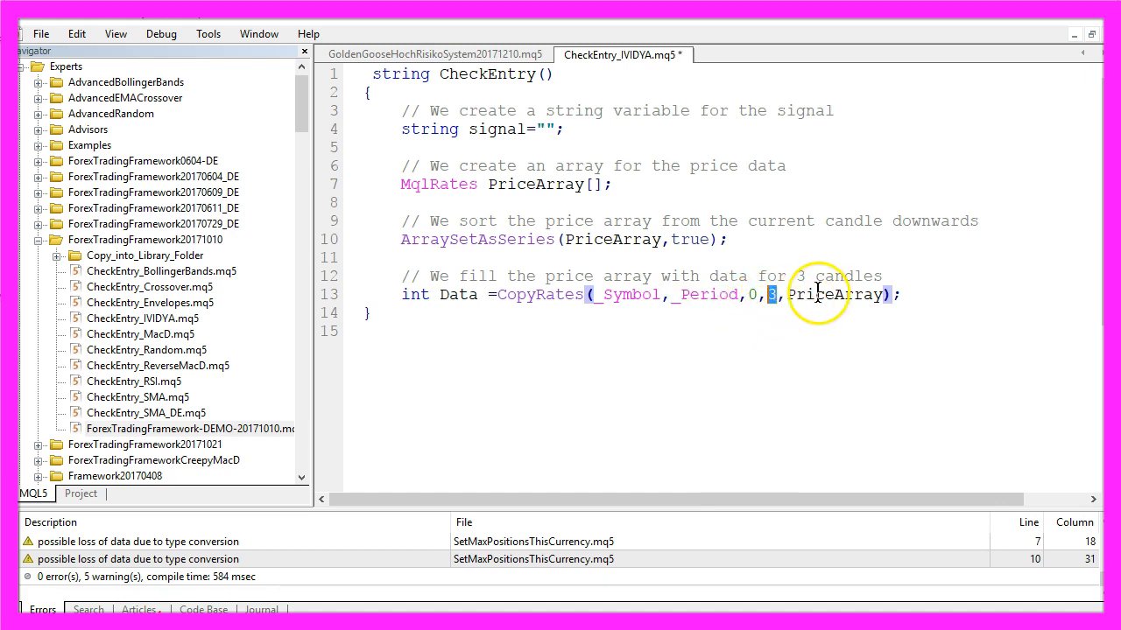
double_click(836, 294)
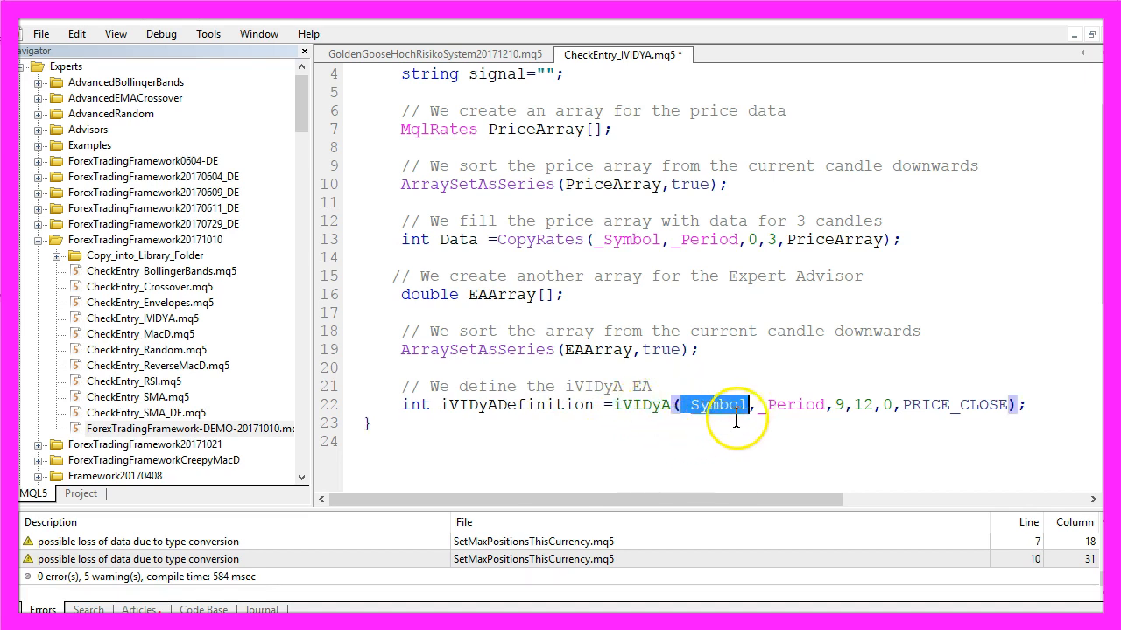
double_click(794, 404)
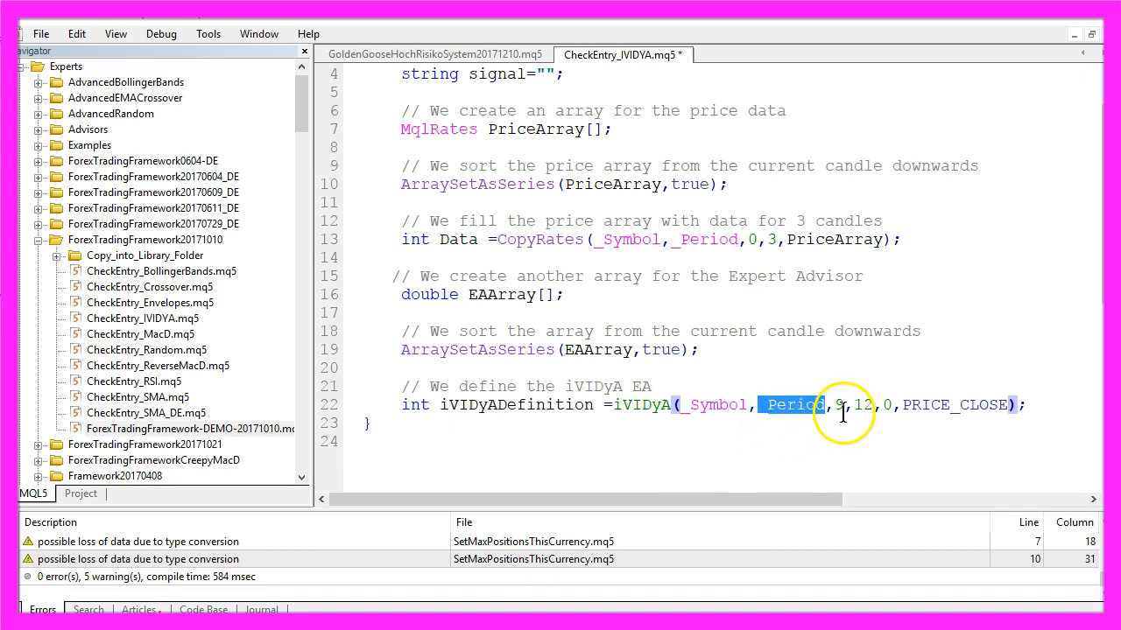
double_click(862, 404)
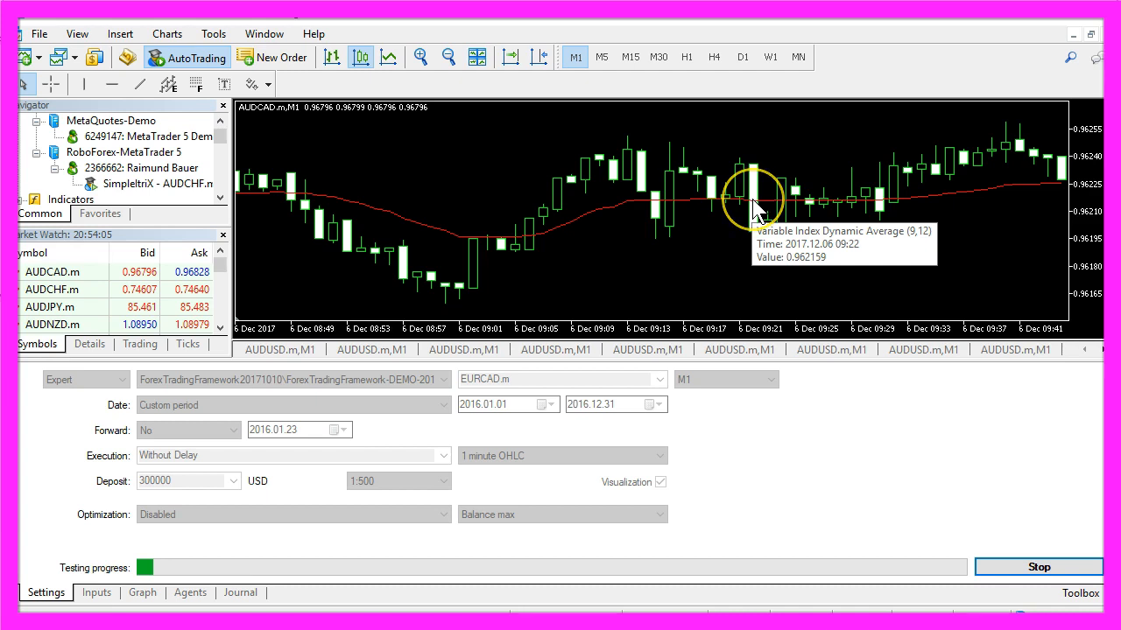
right_click(757, 205)
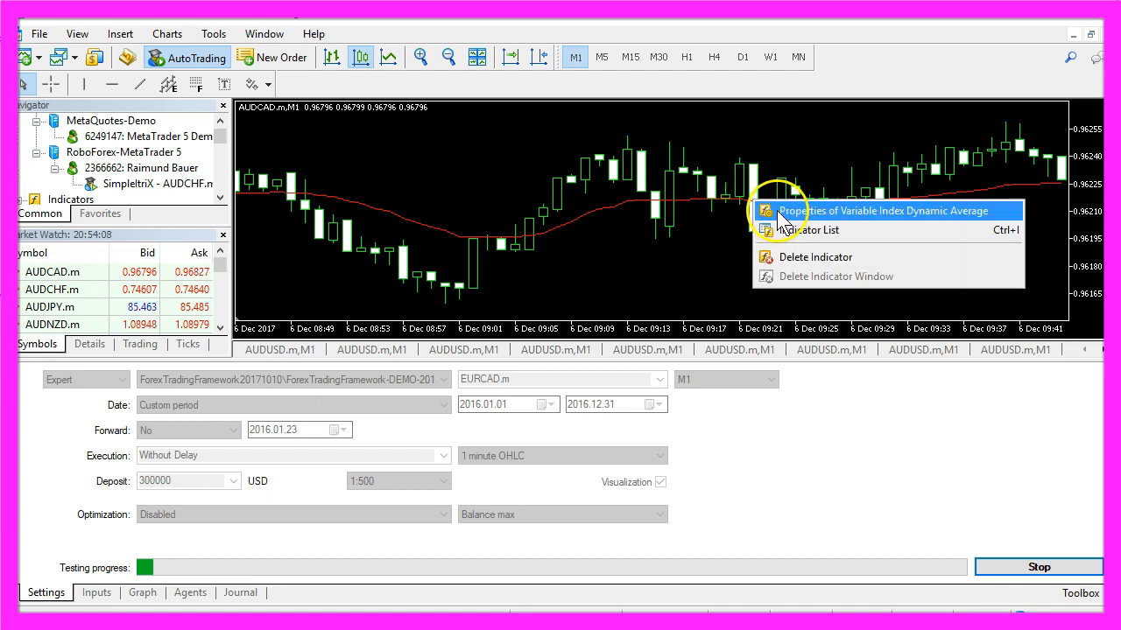
left_click(884, 211)
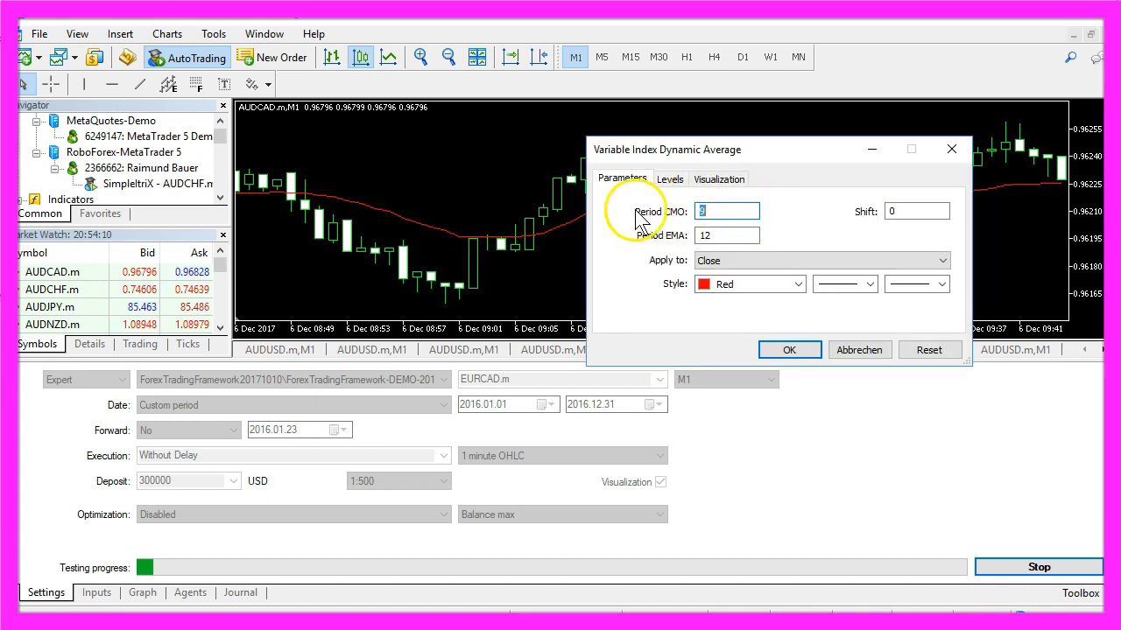
mouse_move(644, 254)
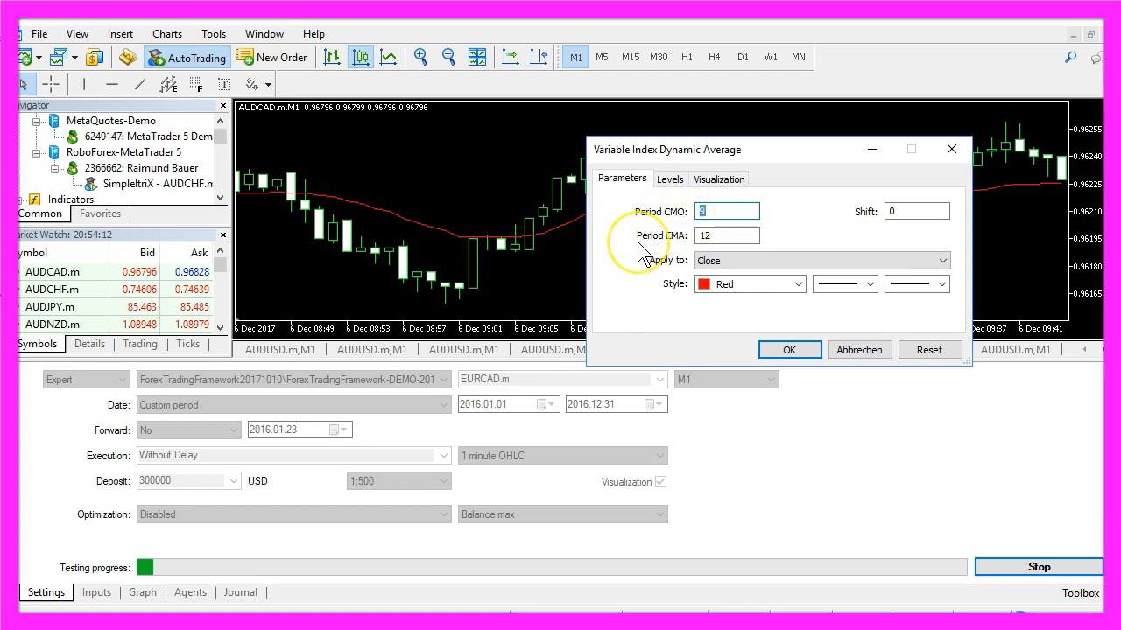
left_click(727, 236)
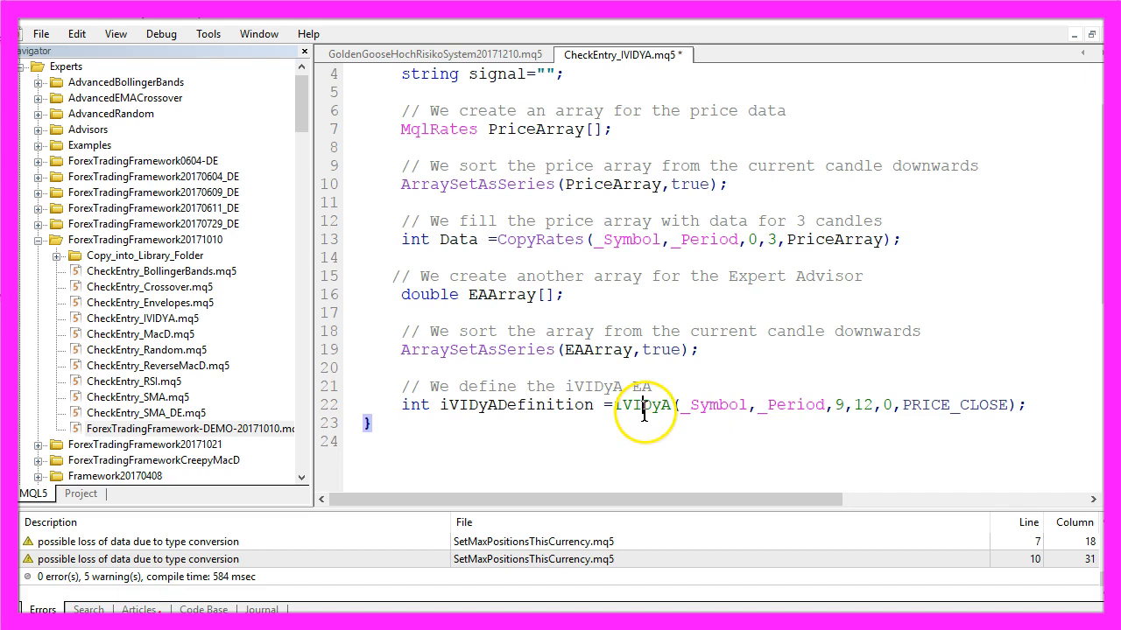
Step: Look up iVIDyA in the MQL5 reference from the code
double_click(645, 405)
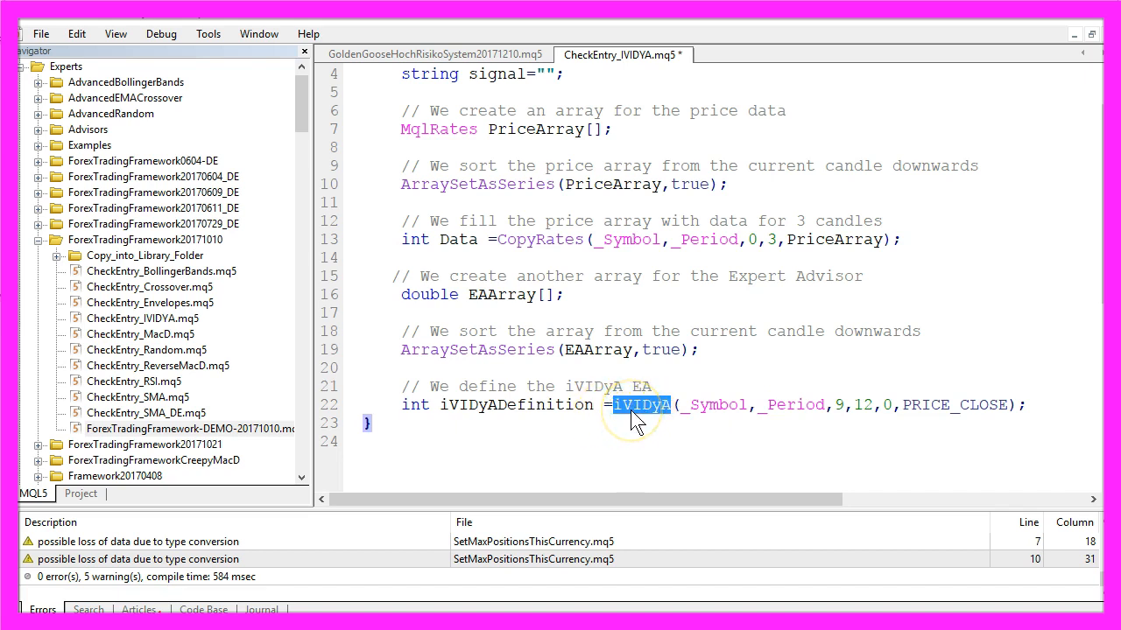
mouse_move(553, 436)
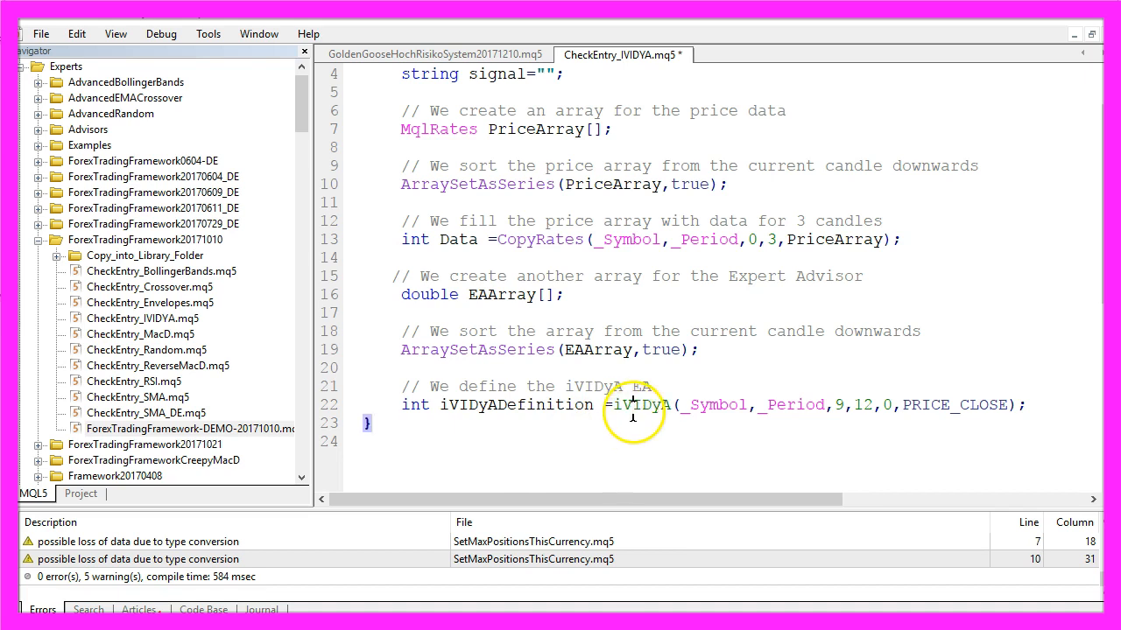
double_click(640, 405)
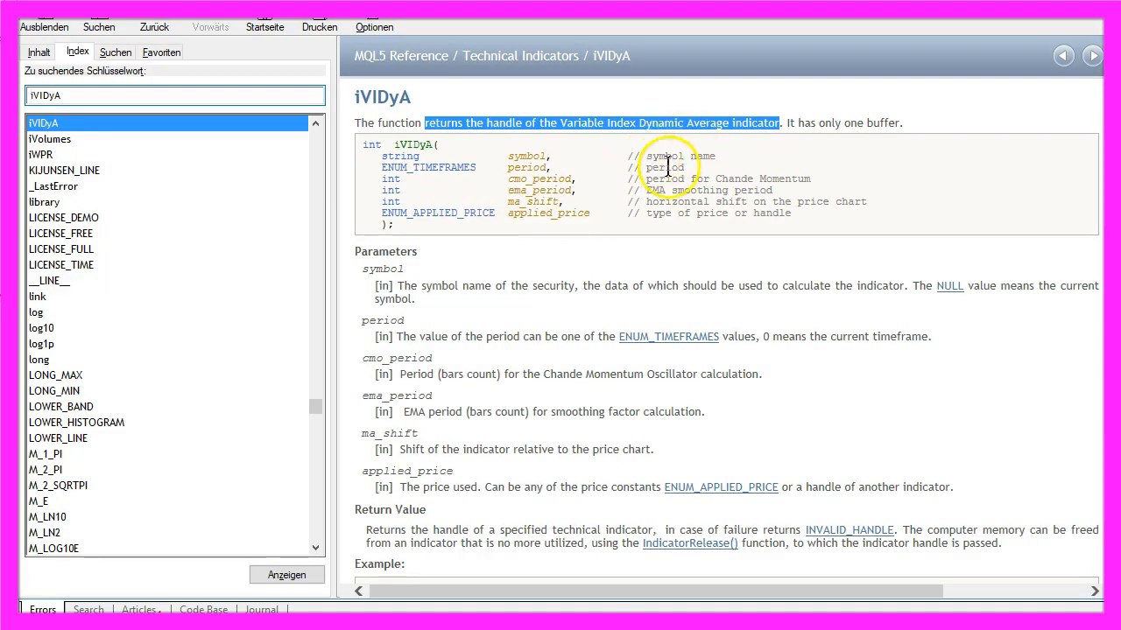
mouse_move(797, 228)
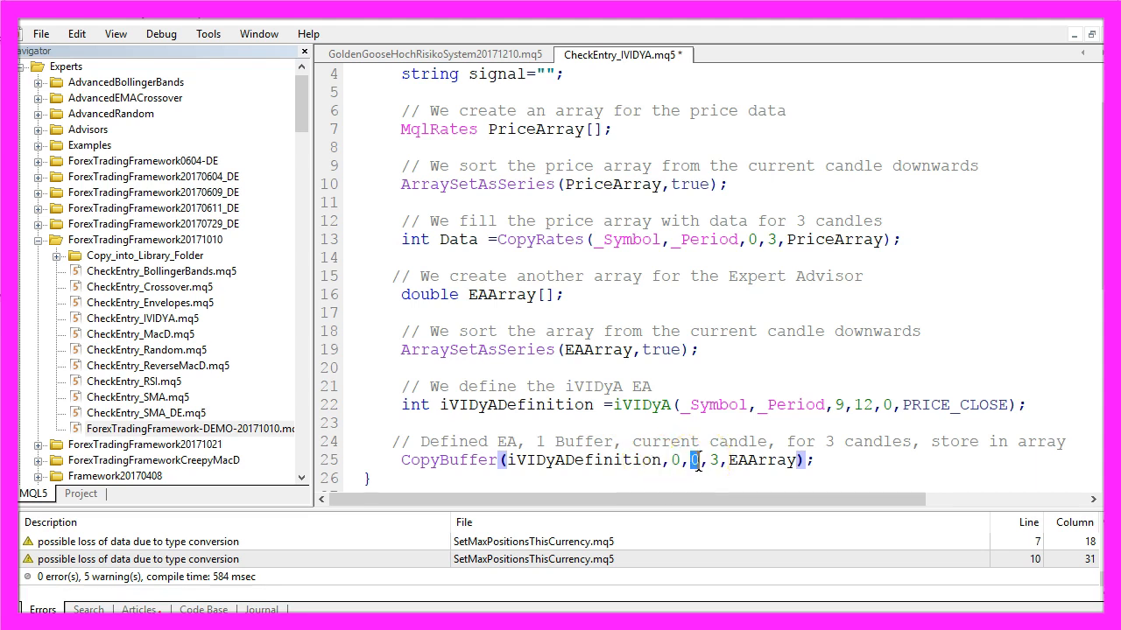
Step: Add CopyBuffer, IVIDYAVALUE=EAArray[0], buy/sell conditions against PriceArray[1].close, and return signal
double_click(711, 460)
type("float IVIDYAVALUE=EAArray[0];")
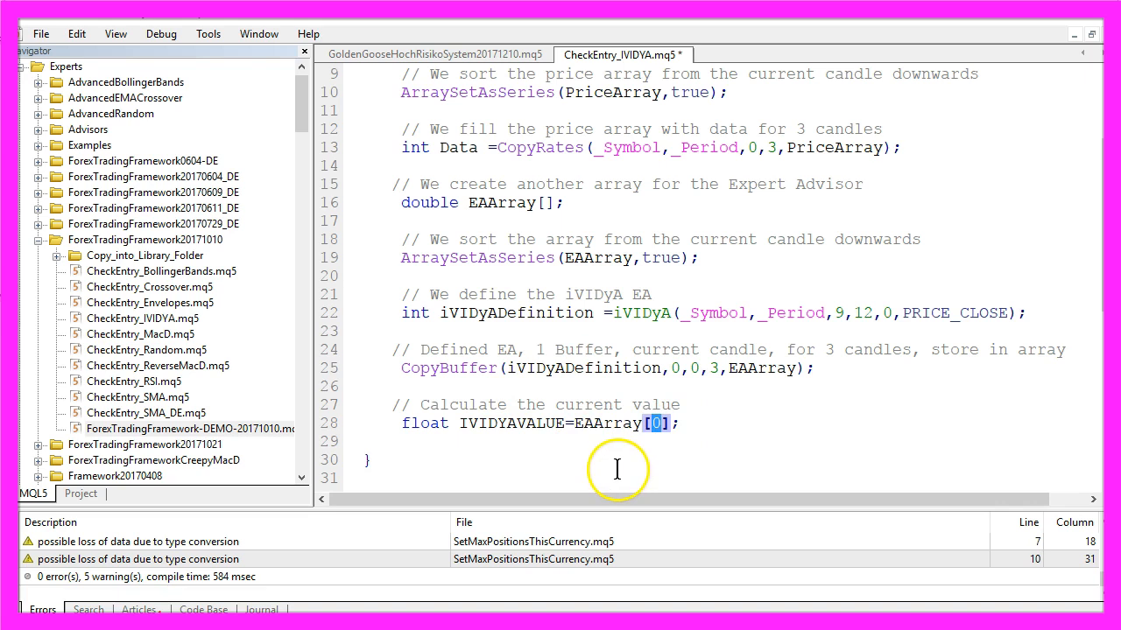
double_click(607, 423)
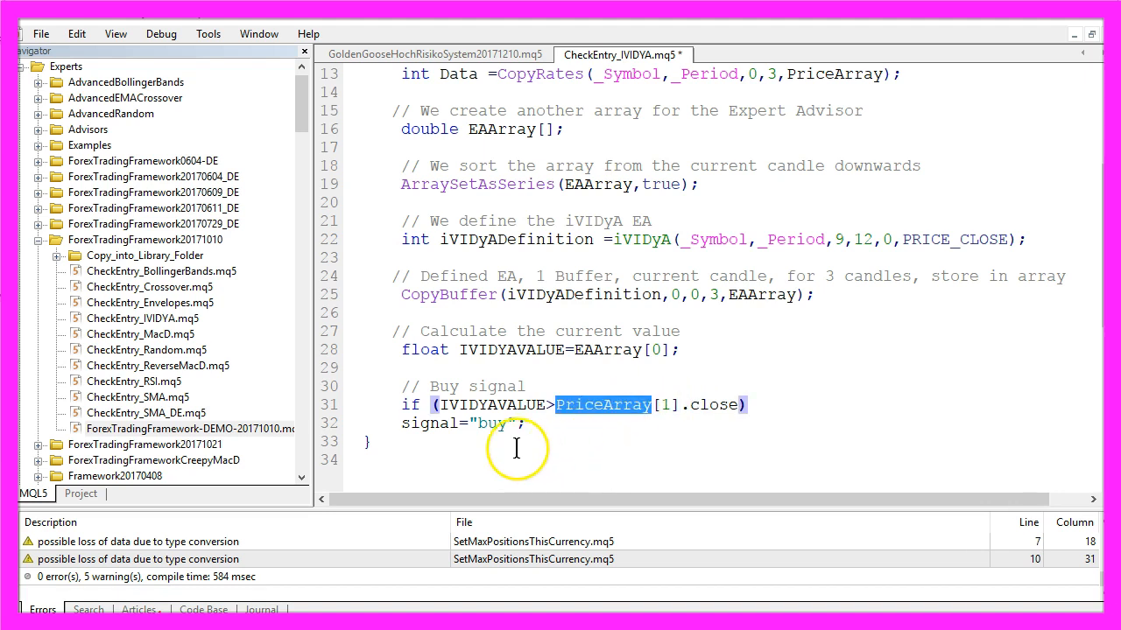
double_click(492, 423)
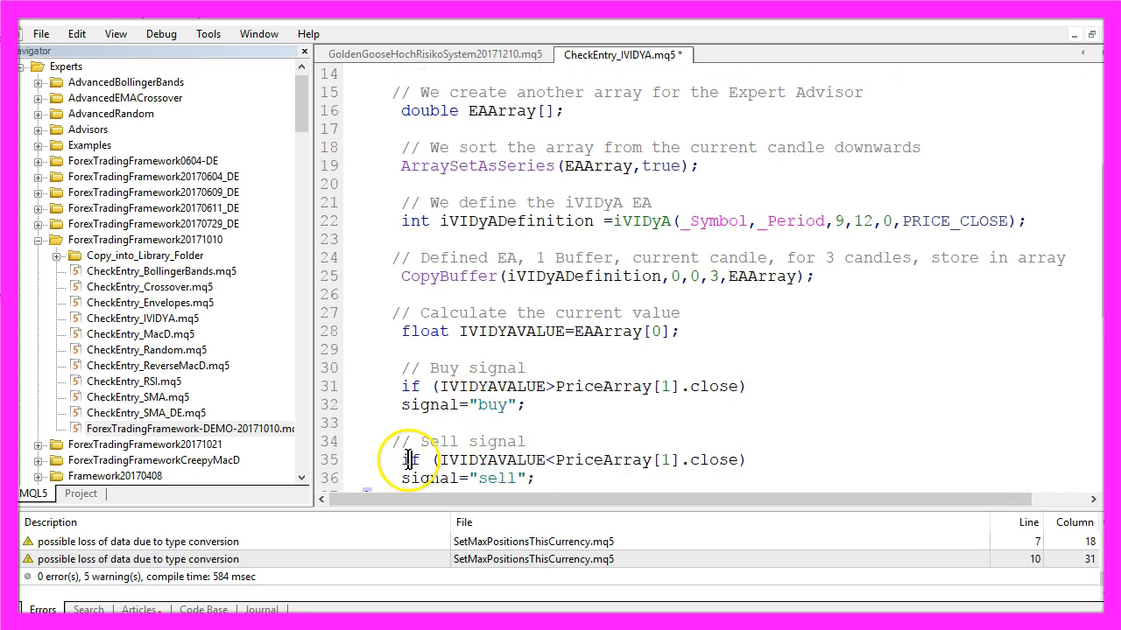
double_click(490, 460)
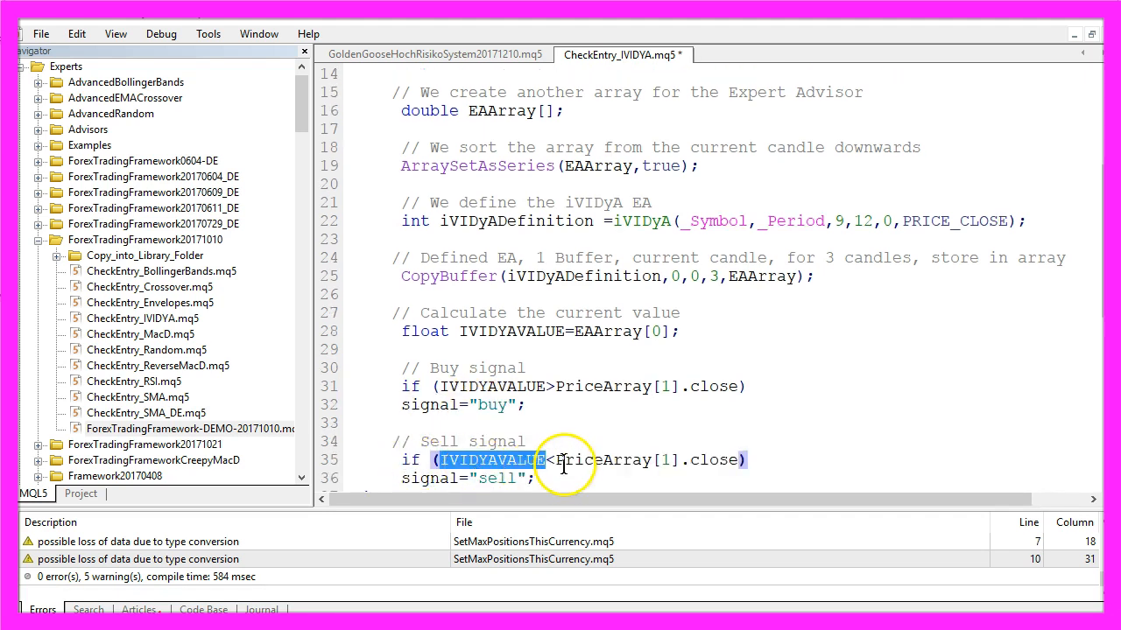
left_click(583, 460)
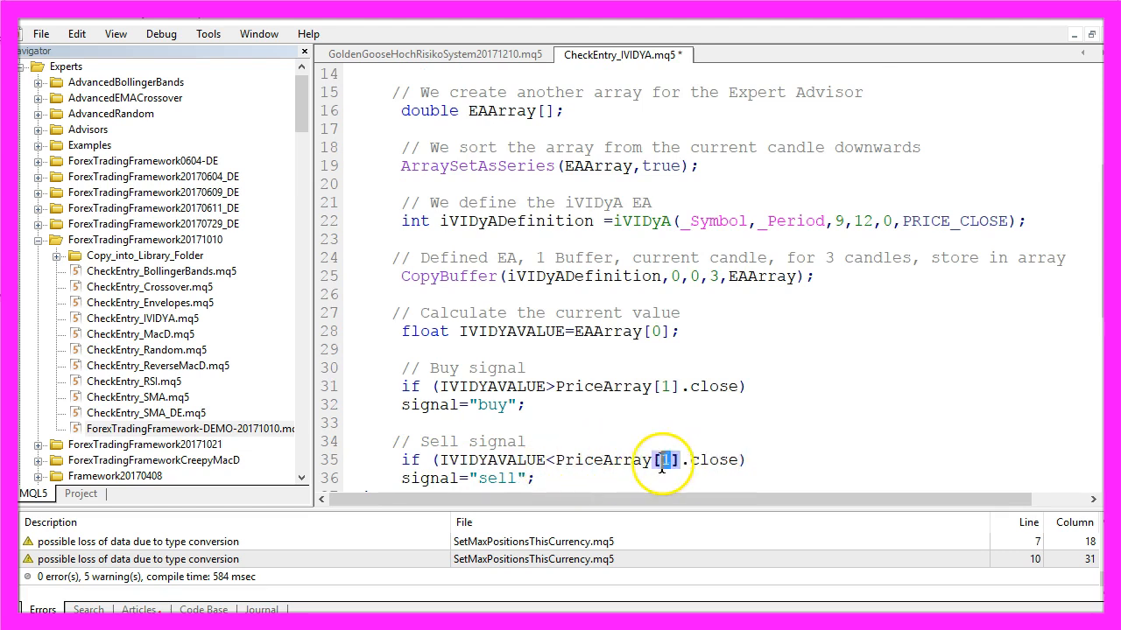
double_click(603, 460)
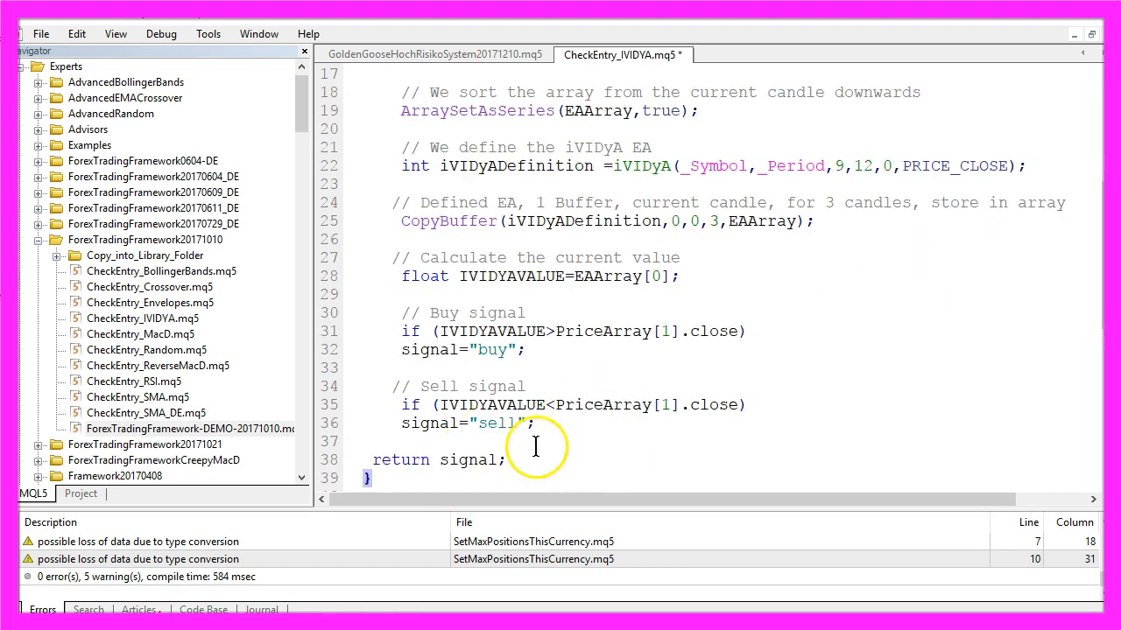
double_click(466, 459)
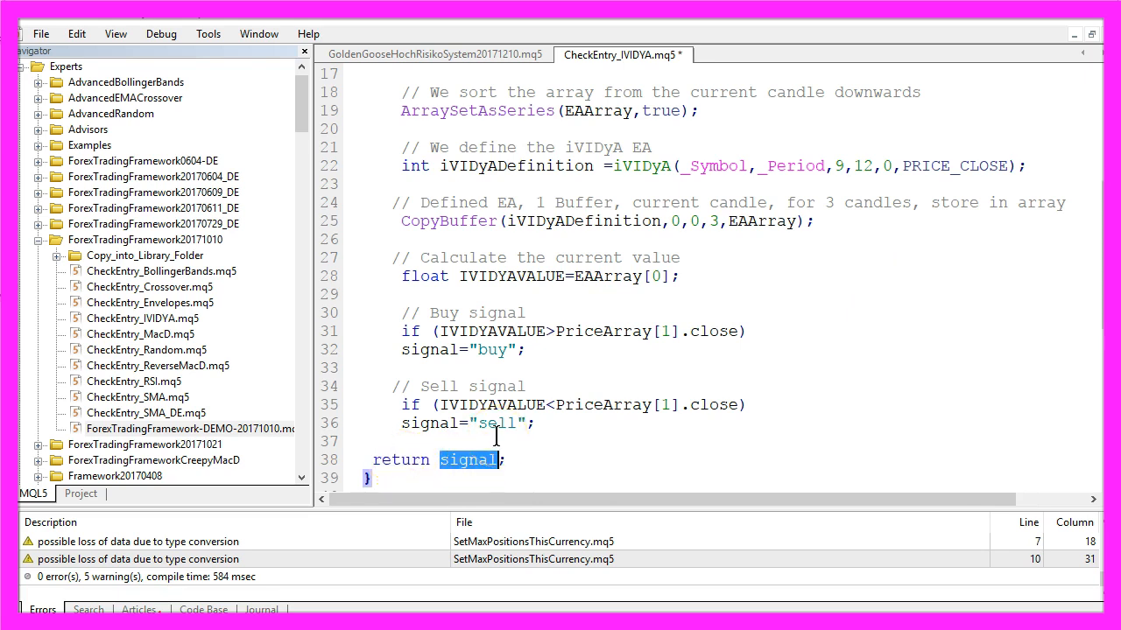
Step: Include CheckEntry_IVIDYA.mq5 in ForexTradingFramework-DEMO, compile with 0 errors, and return to MetaTrader
left_click(435, 54)
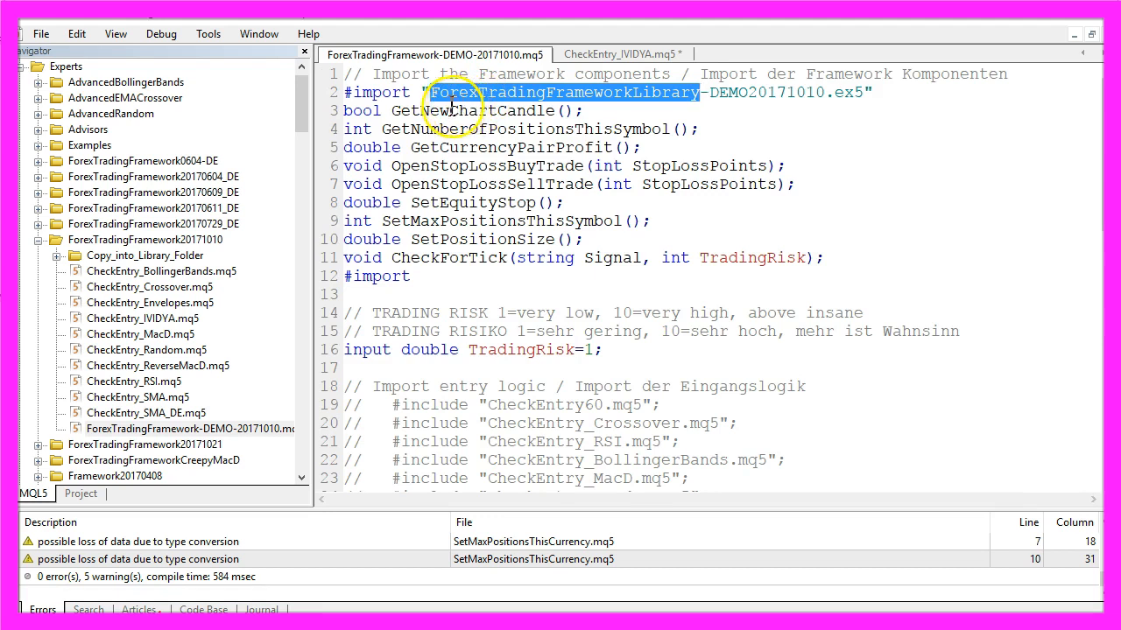
mouse_move(643, 105)
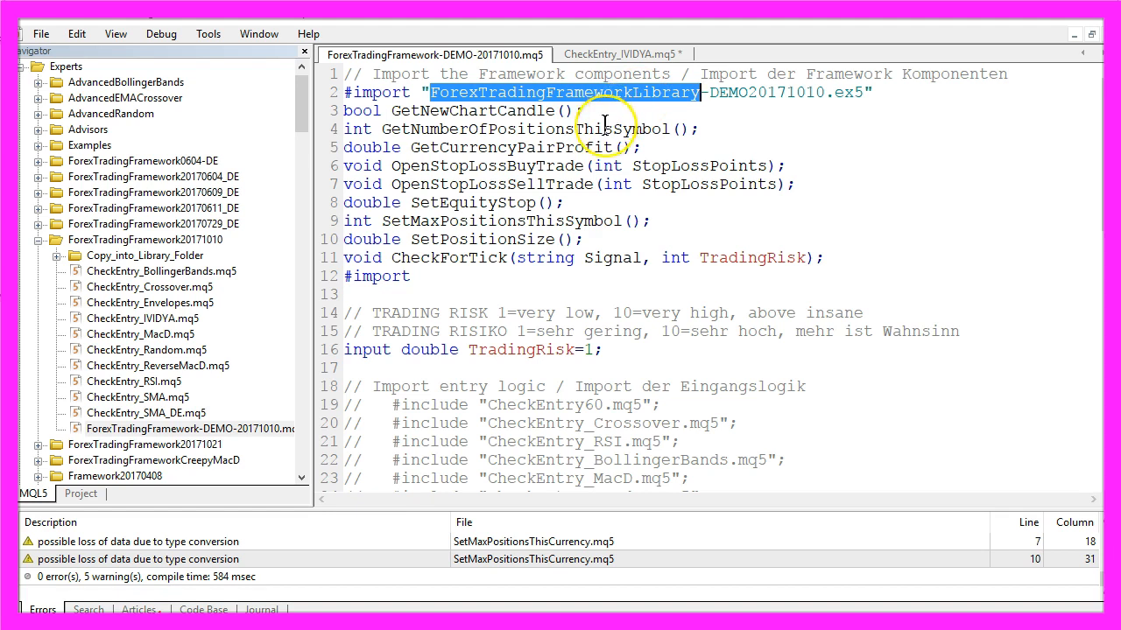
mouse_move(604, 123)
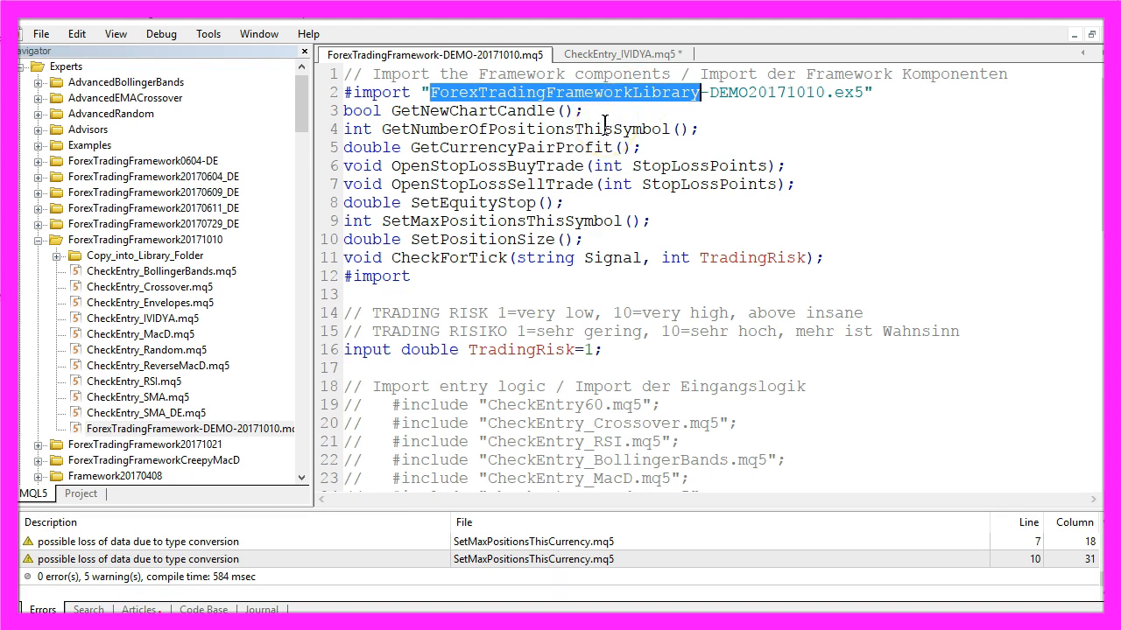
double_click(486, 165)
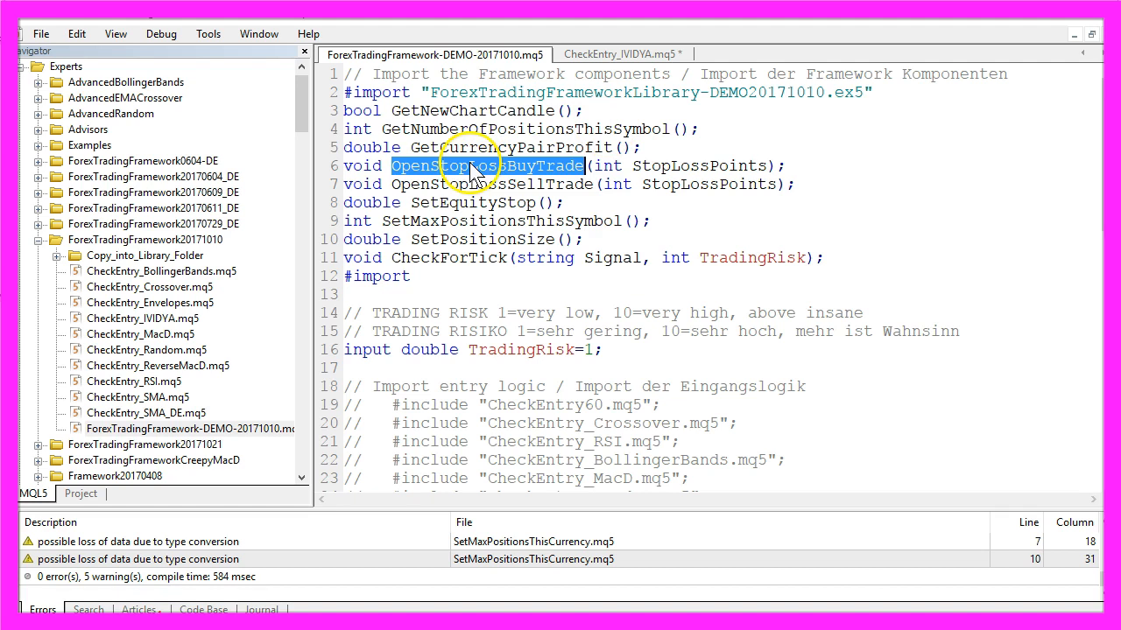
double_click(490, 183)
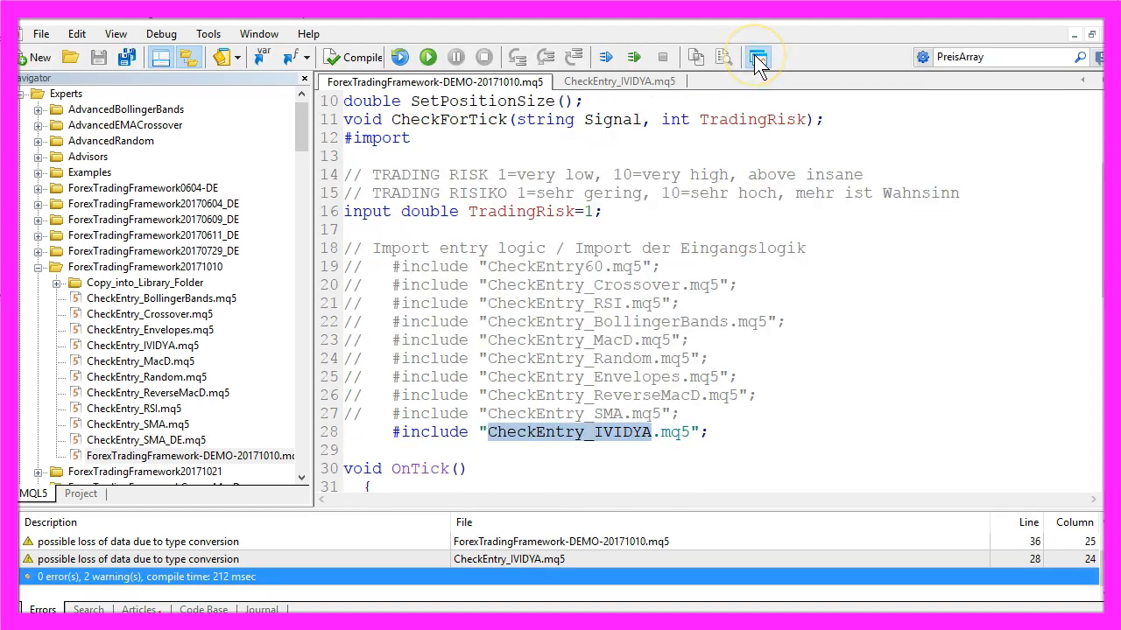
left_click(758, 57)
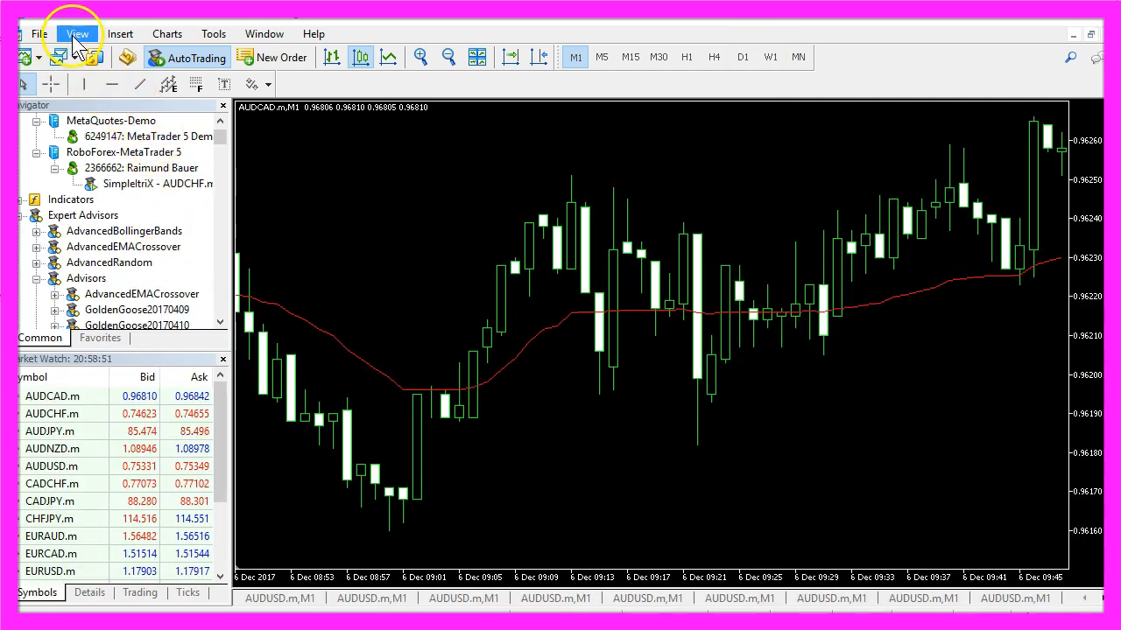
Step: Configure the Strategy Tester for the framework EA on AUDCAD.m, M1, 2016.01.01–2016.12.31
left_click(77, 33)
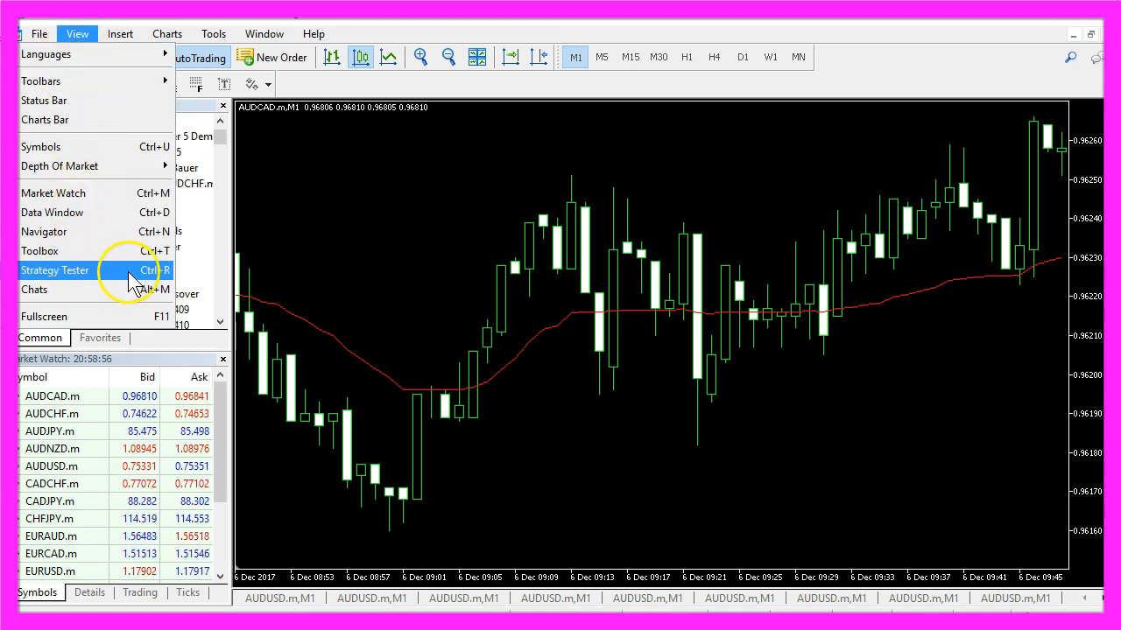
left_click(55, 270)
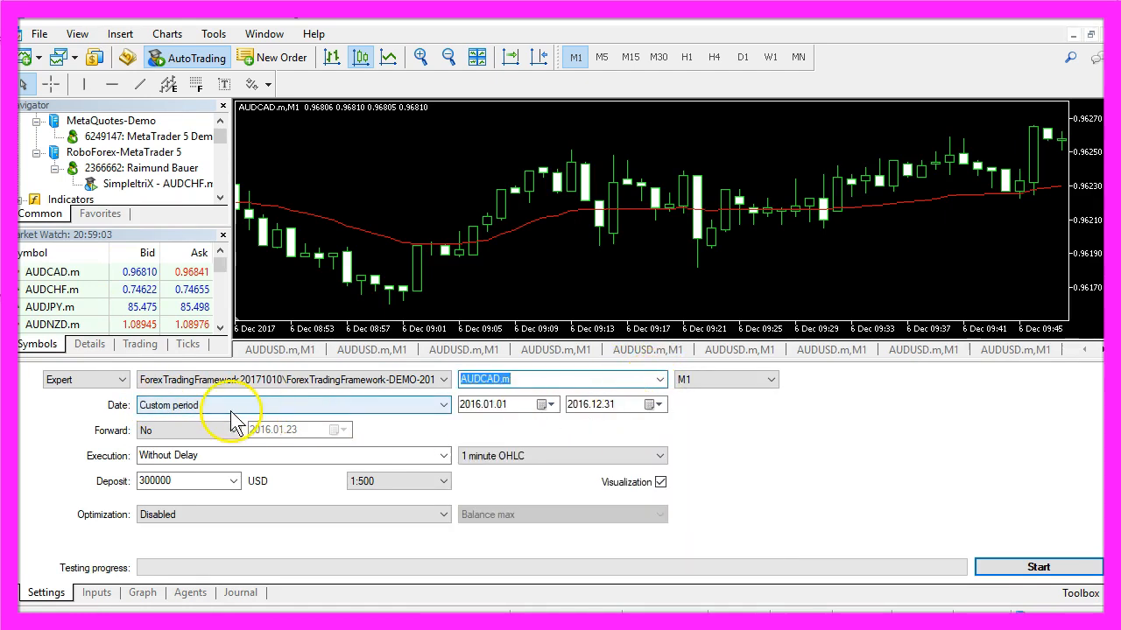
left_click(443, 380)
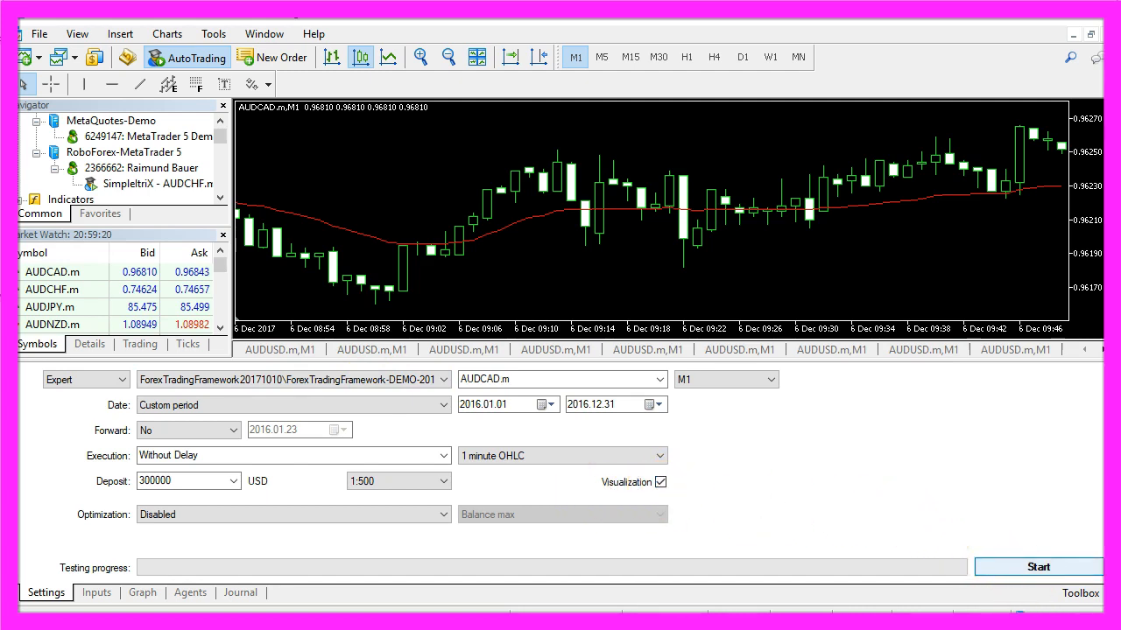
left_click(1038, 567)
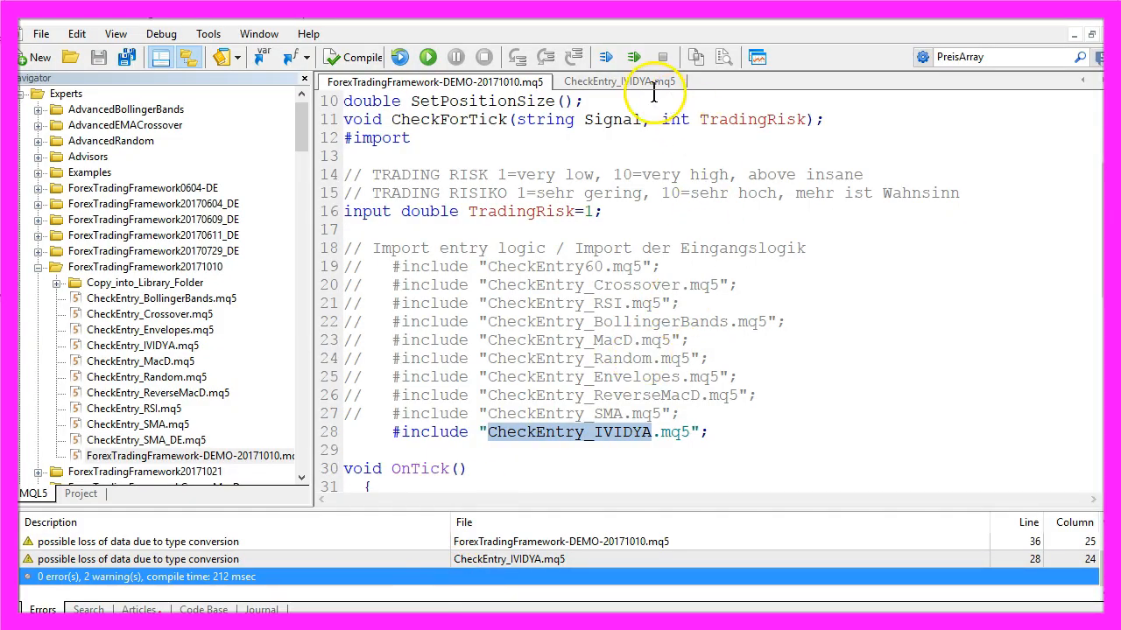
Step: Switch to the CheckEntry_IVIDYA.mq5 tab and select all its code
left_click(620, 81)
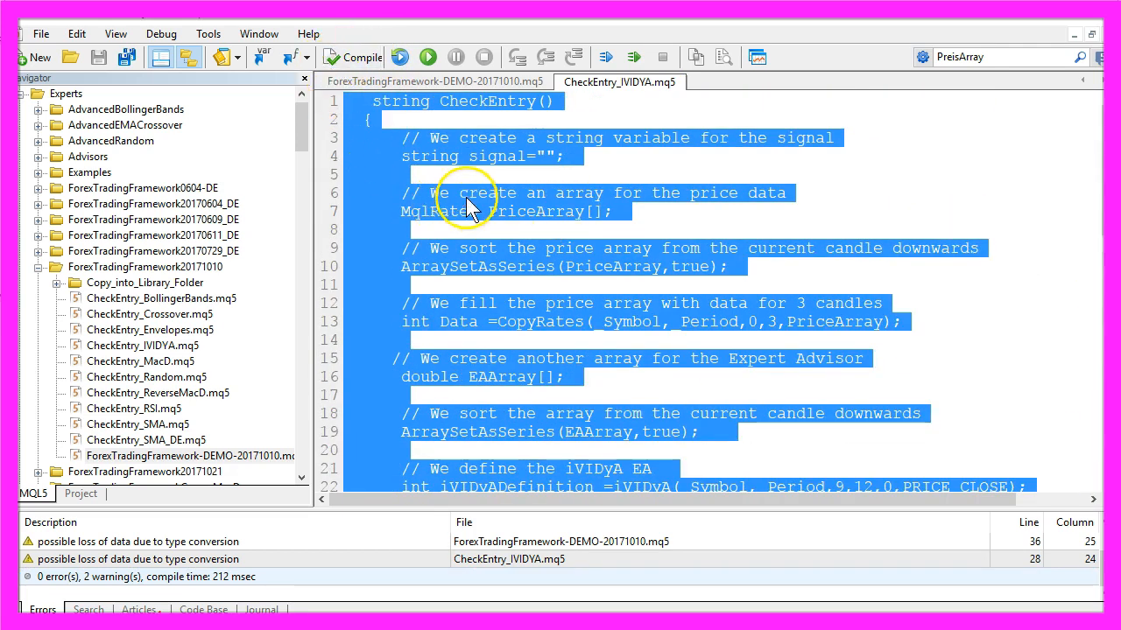
mouse_move(534, 140)
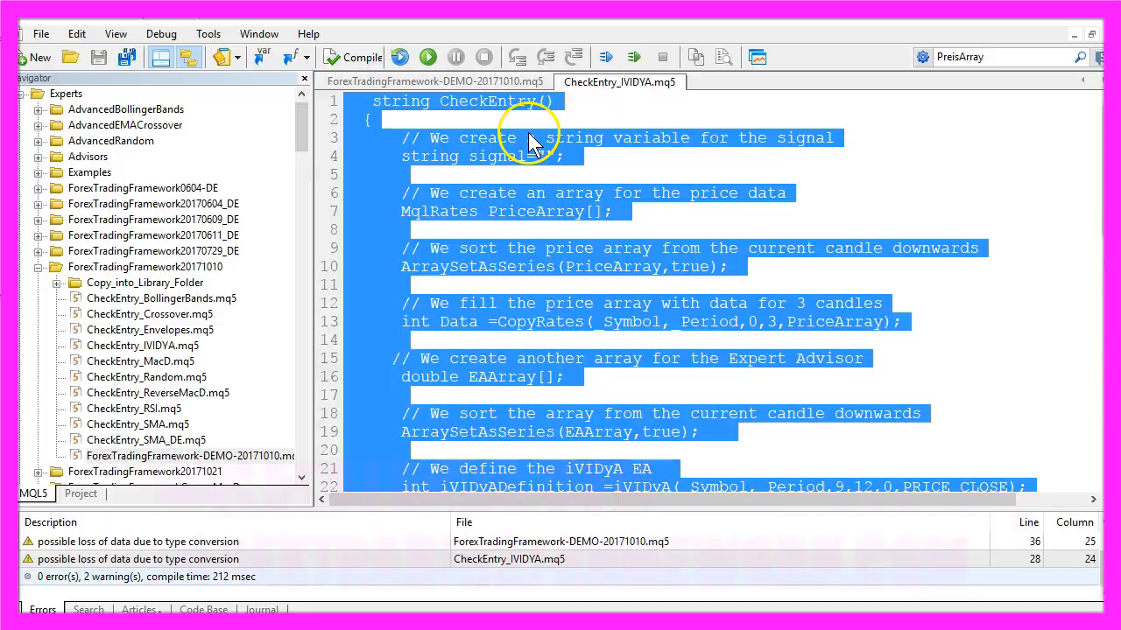